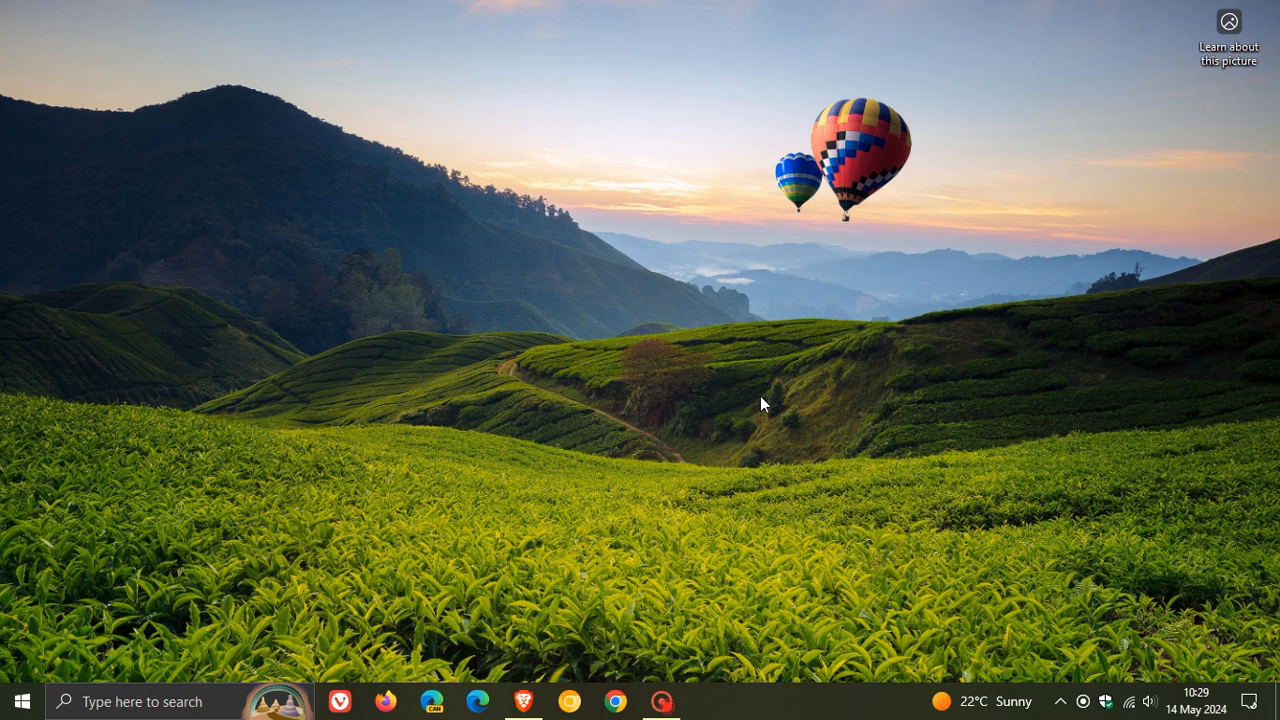
mouse_move(718, 262)
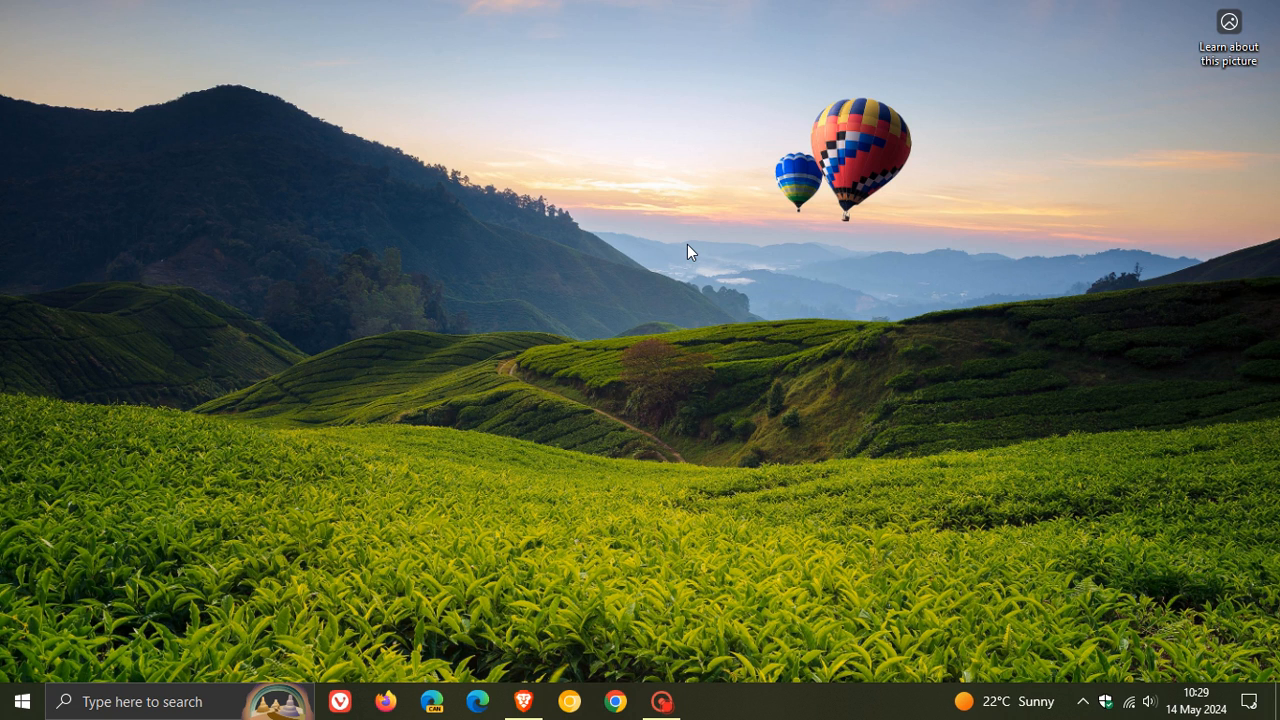
mouse_move(706, 242)
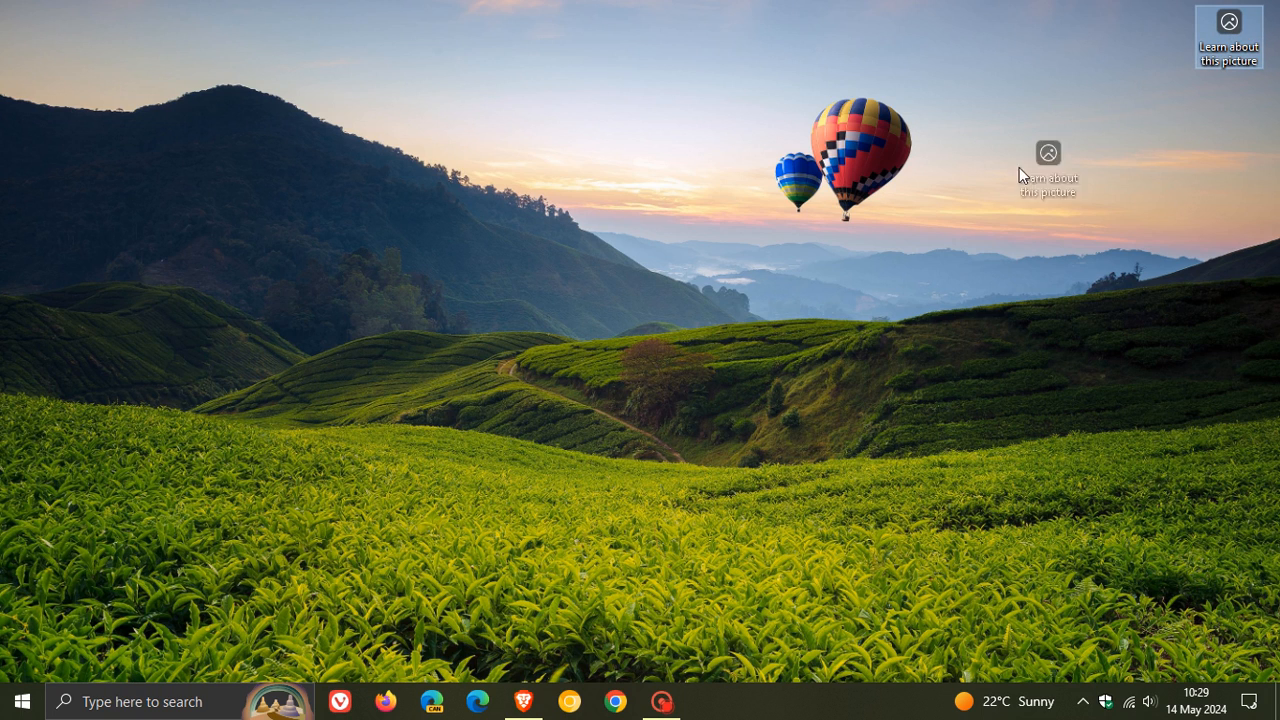
Step: Move the 'Learn about this picture' icon from the top-right corner to the desktop's middle
drag(1048, 176, 648, 218)
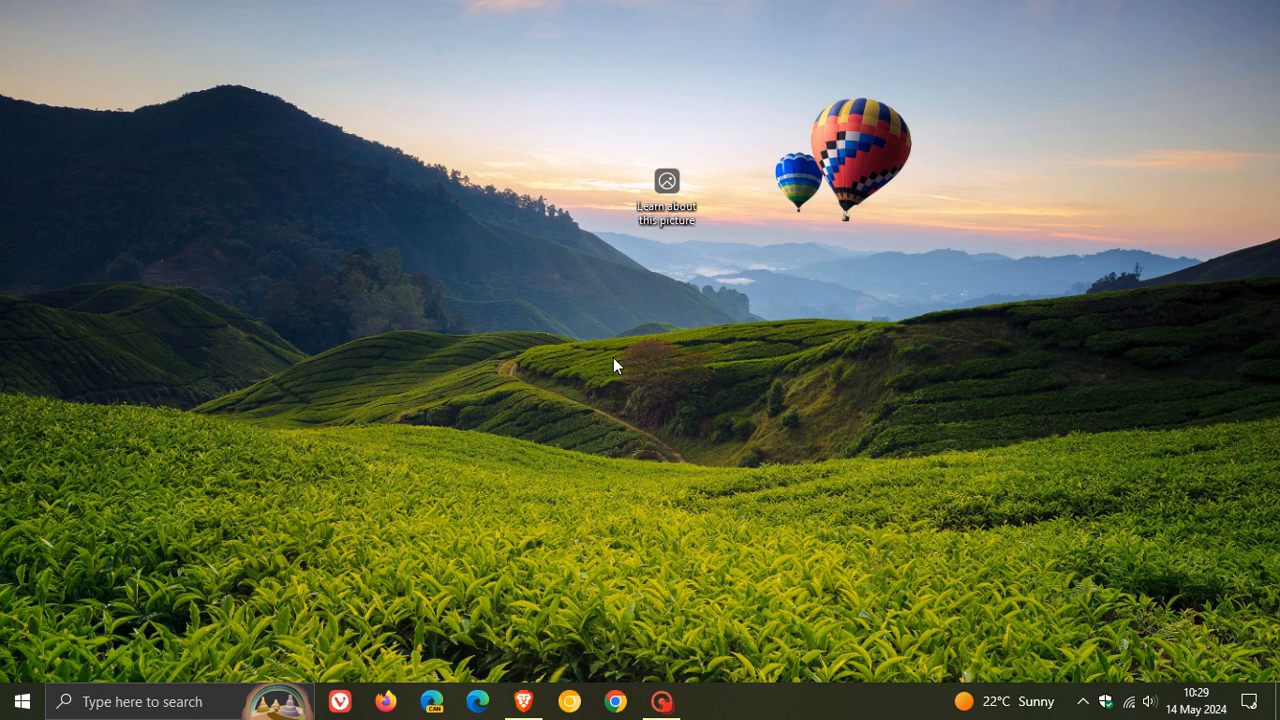
mouse_move(724, 272)
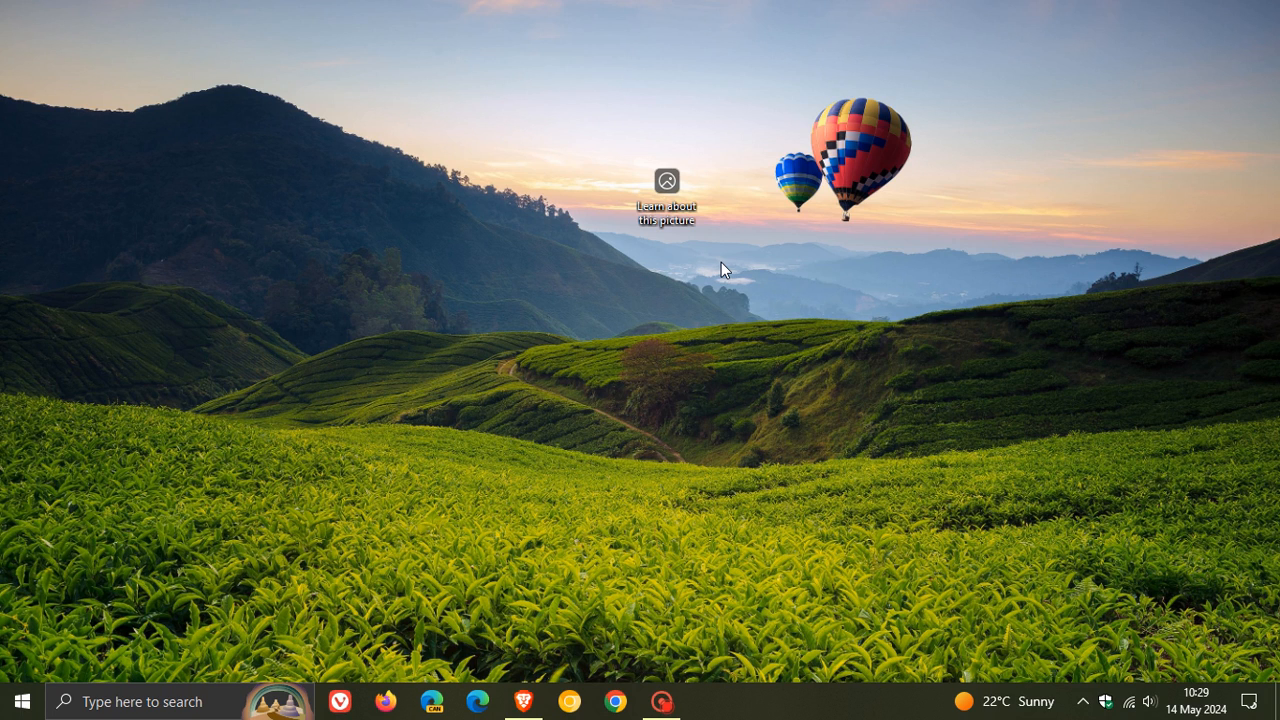
mouse_move(668, 180)
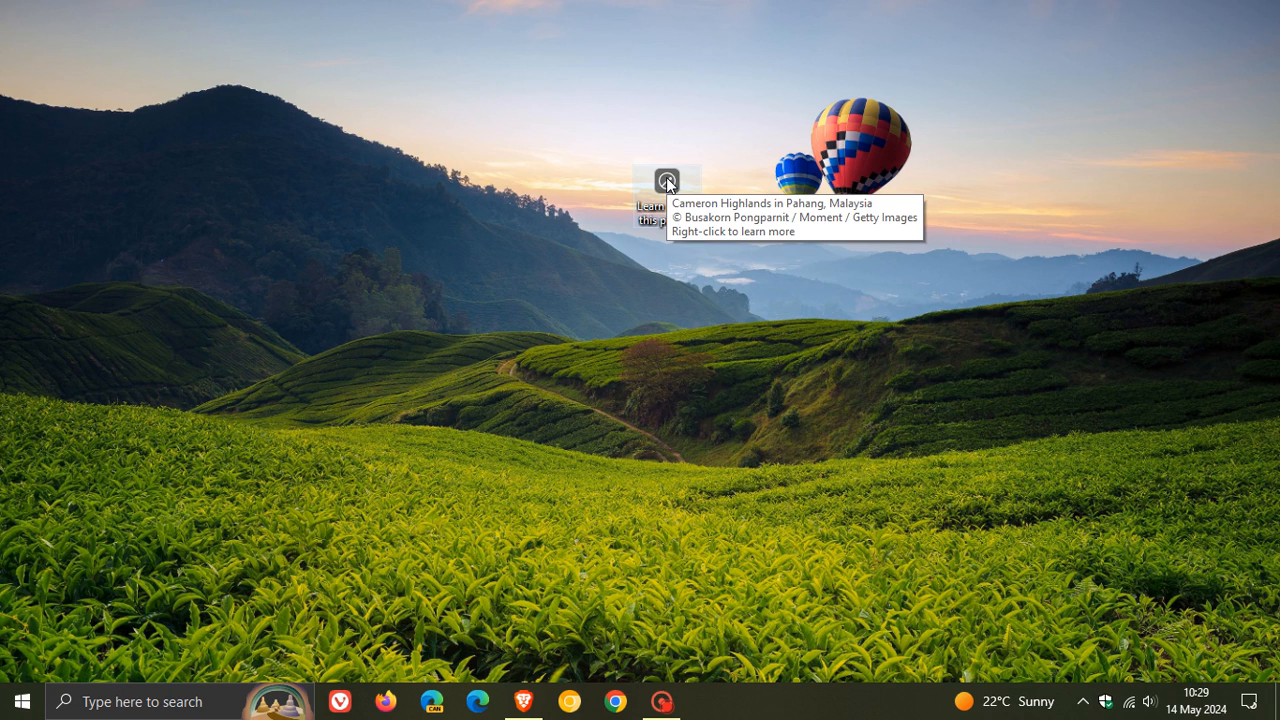
right_click(668, 182)
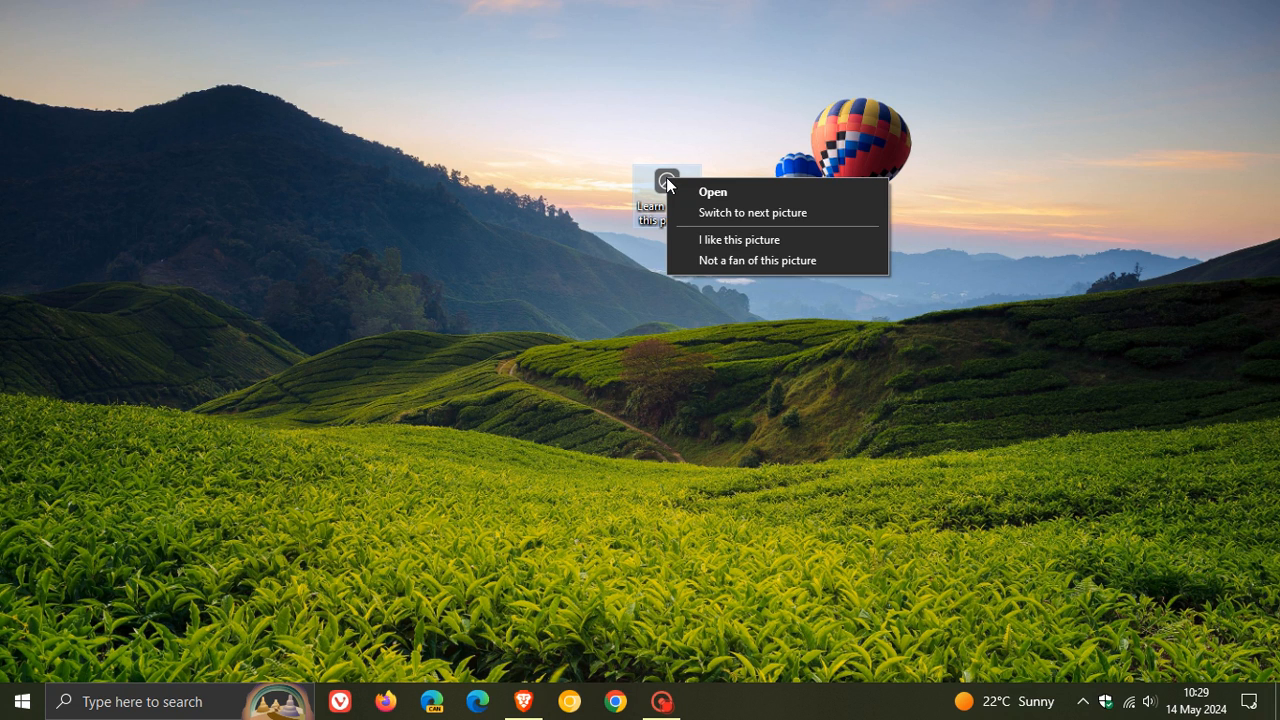
mouse_move(768, 342)
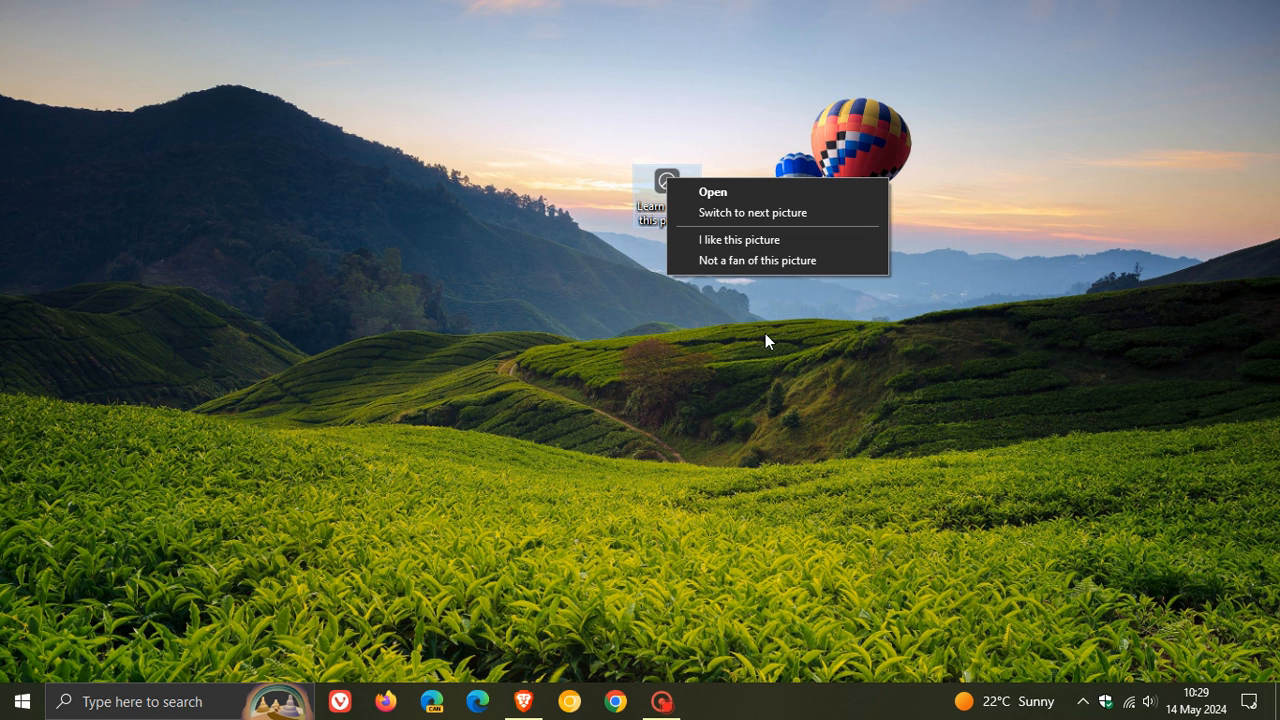
mouse_move(672, 404)
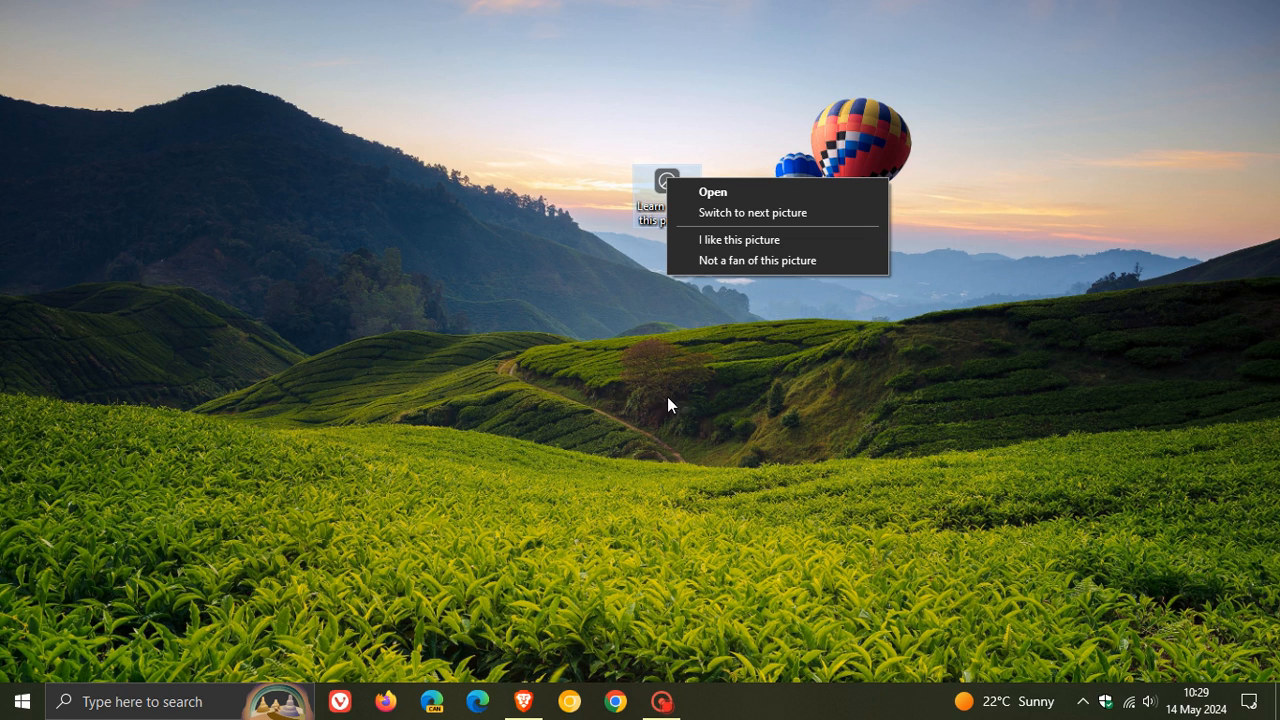
mouse_move(720, 472)
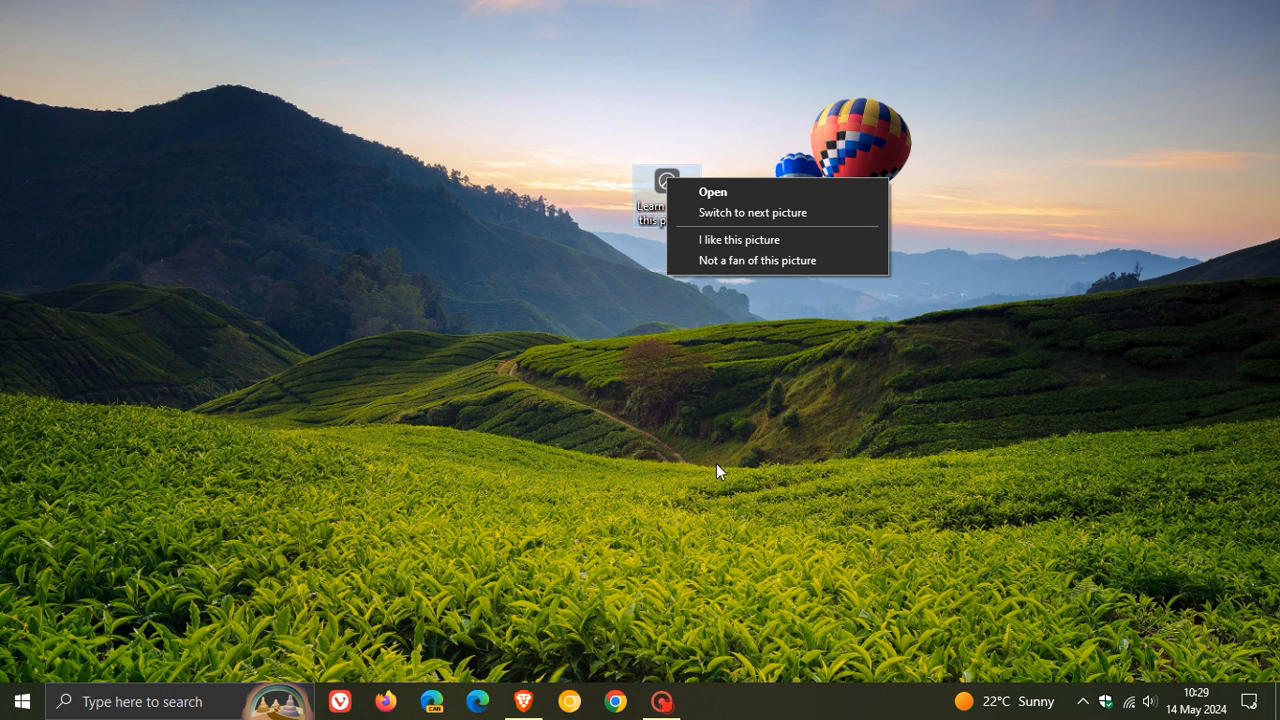
mouse_move(708, 396)
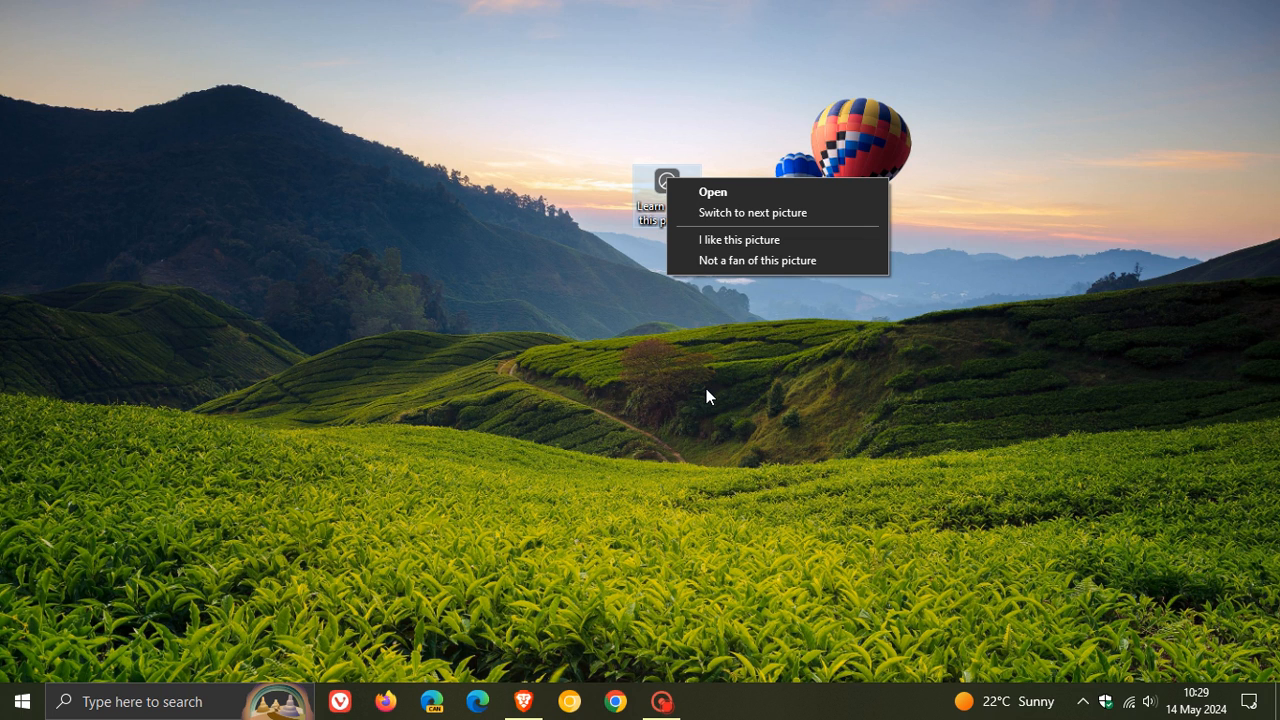
mouse_move(730, 212)
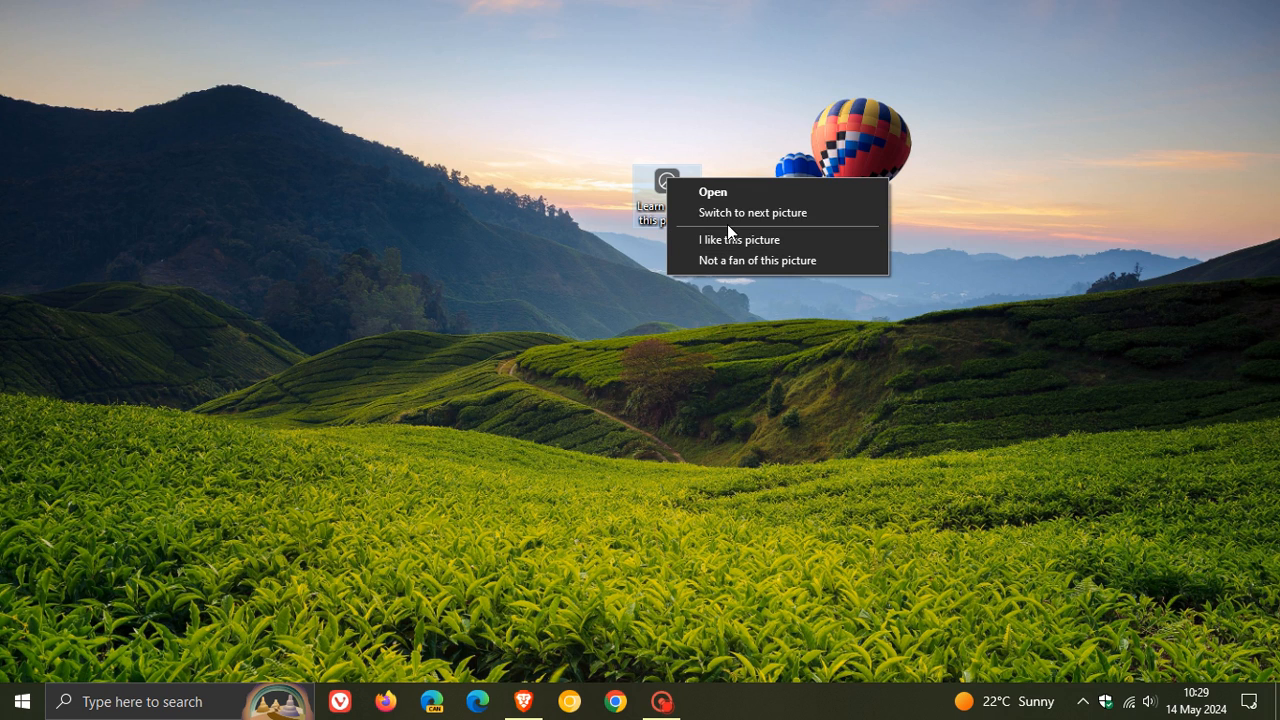
mouse_move(722, 198)
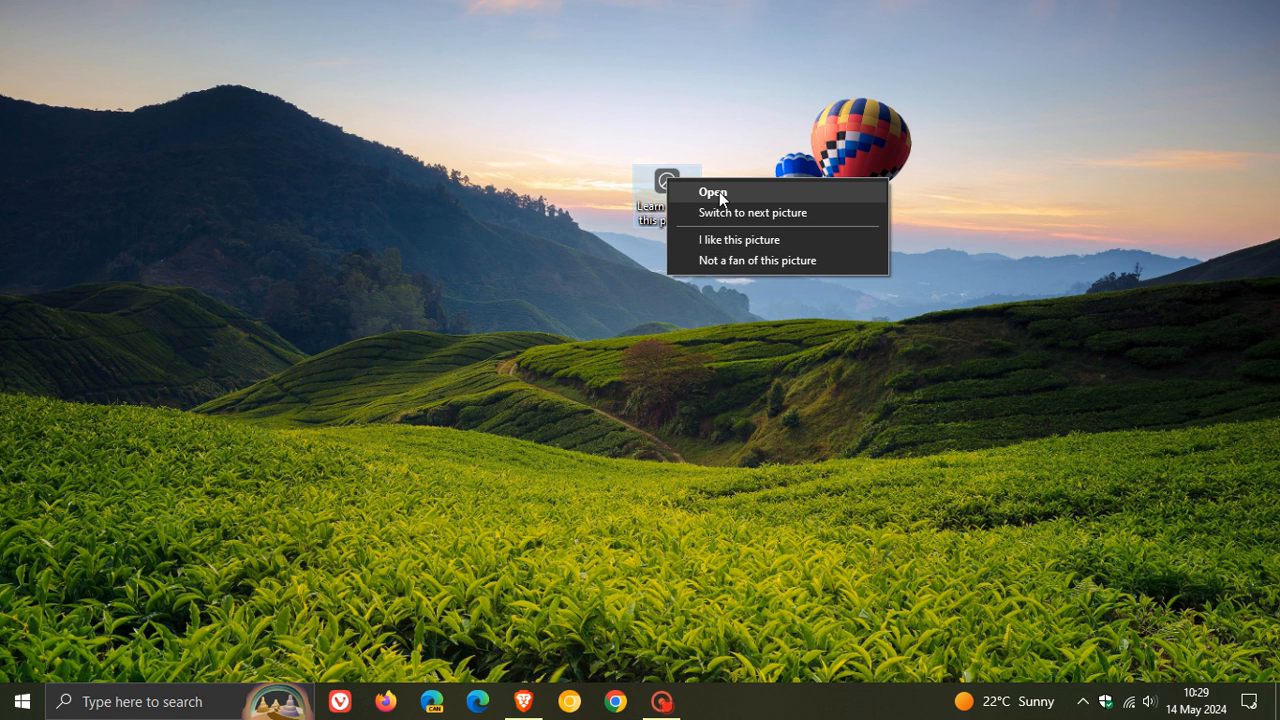
click(752, 212)
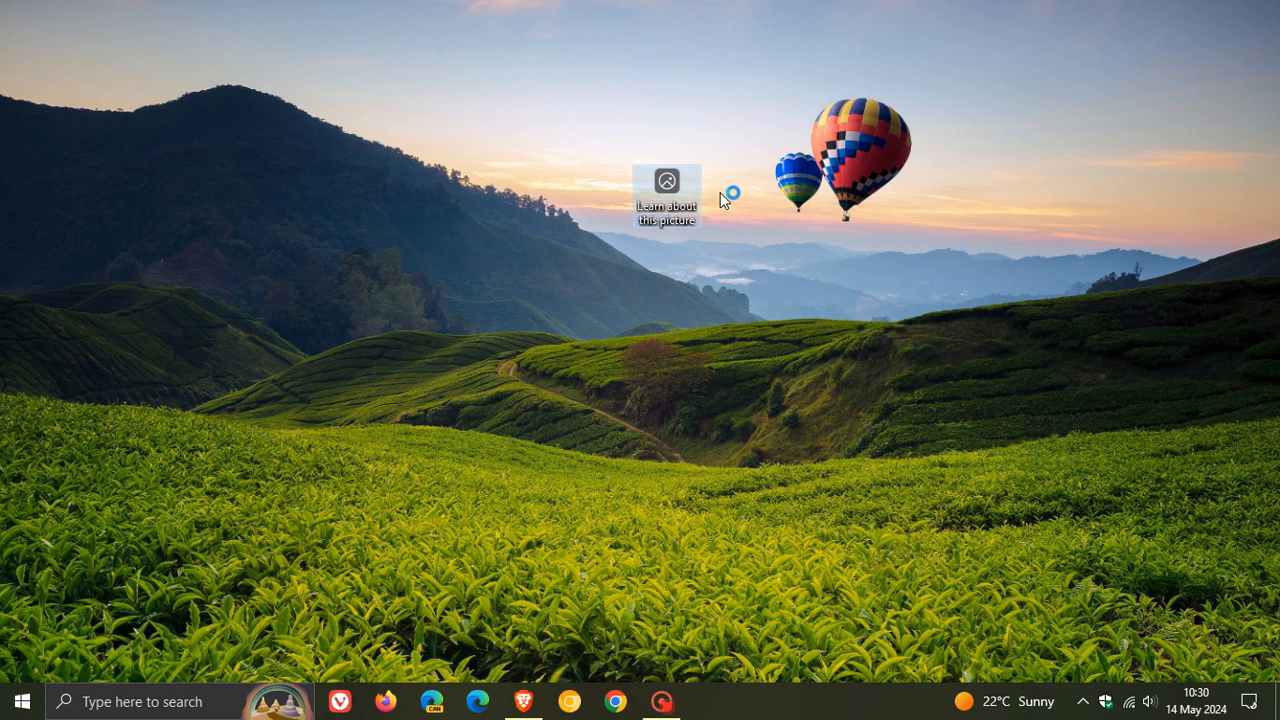
click(666, 180)
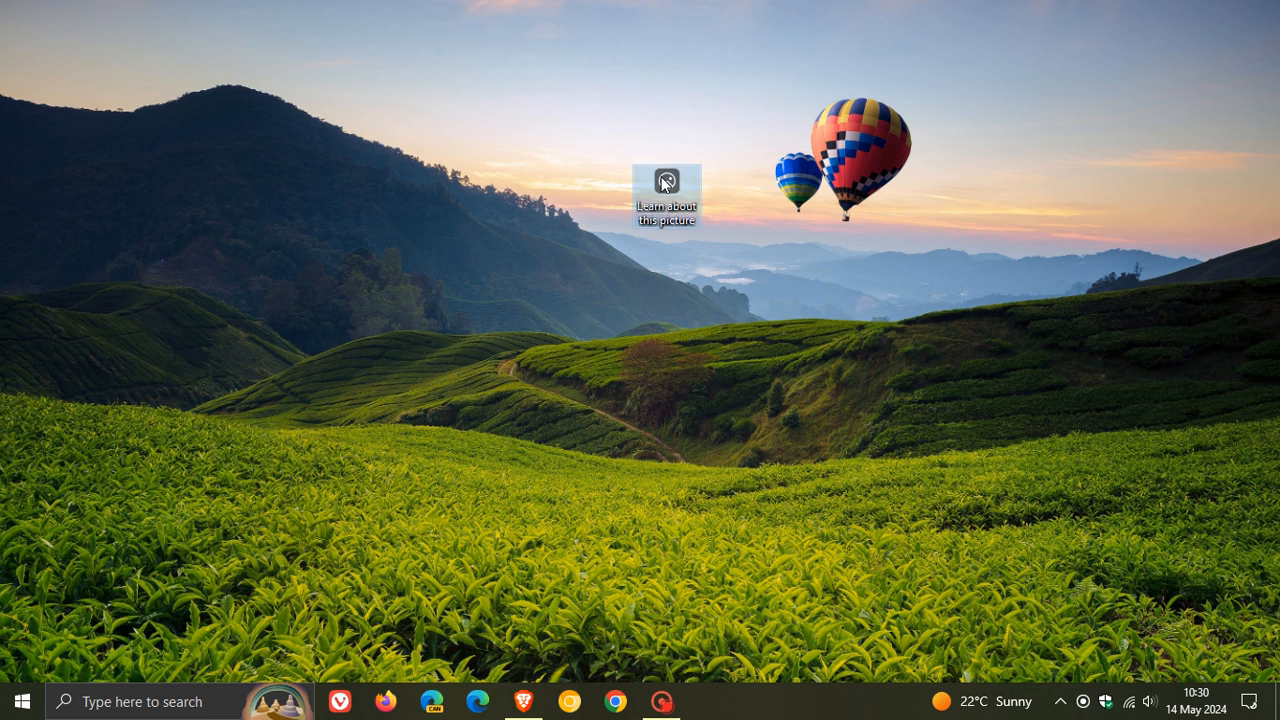
mouse_move(706, 216)
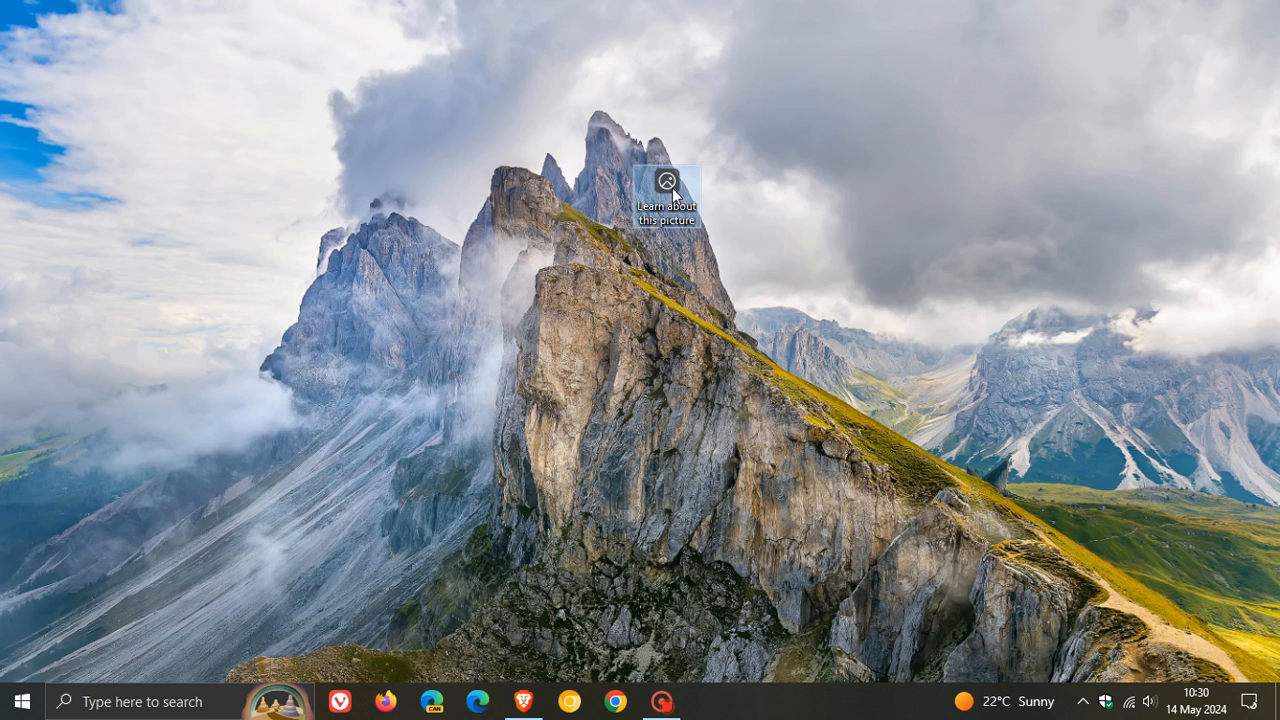
mouse_move(644, 190)
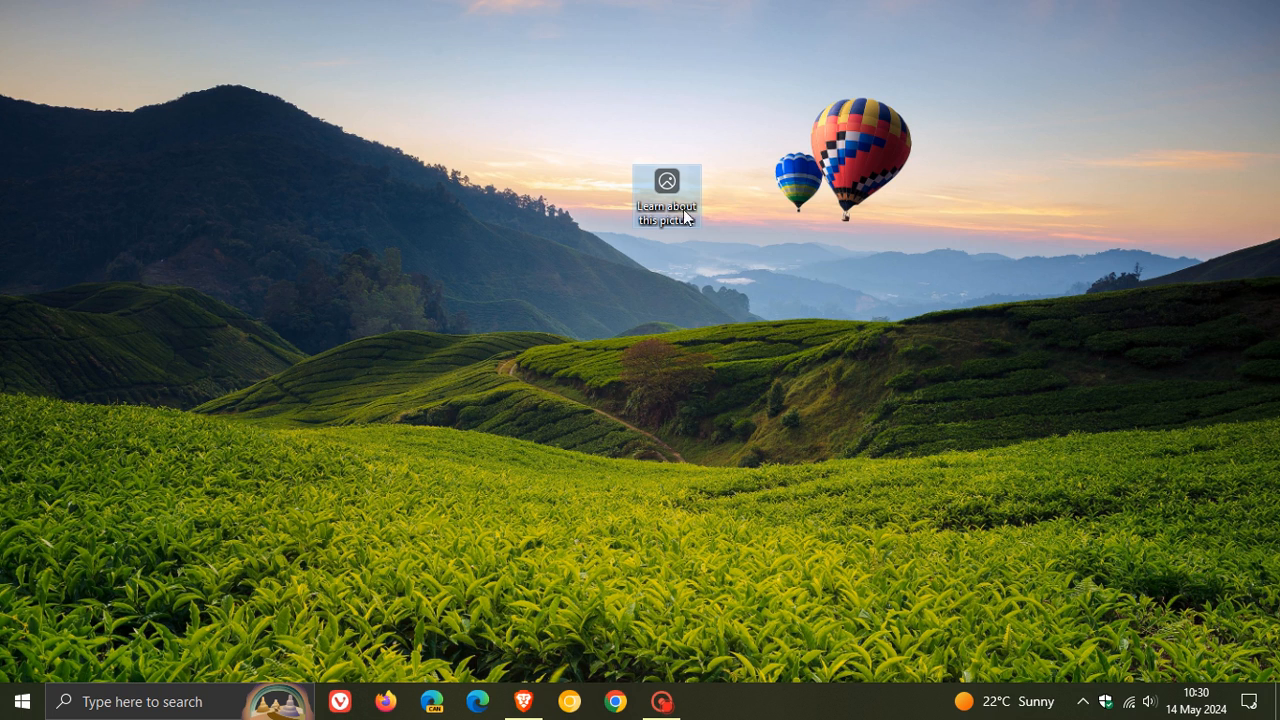
right_click(666, 190)
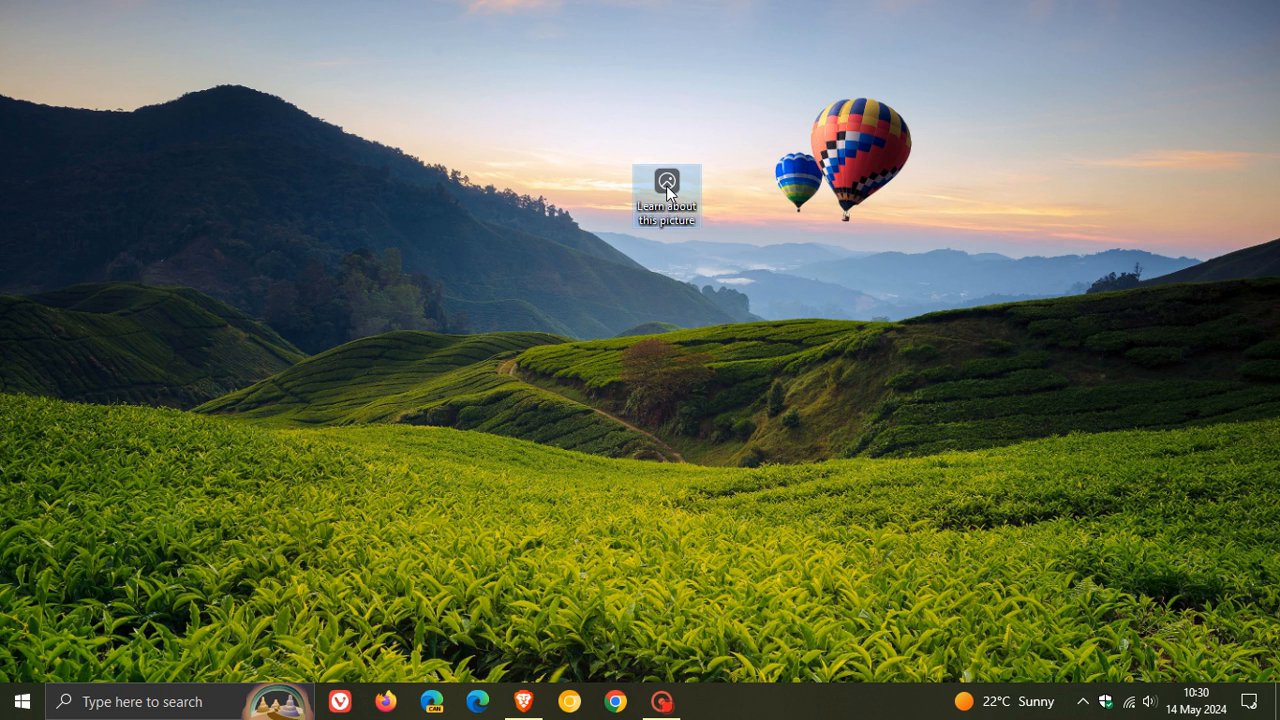
mouse_move(700, 446)
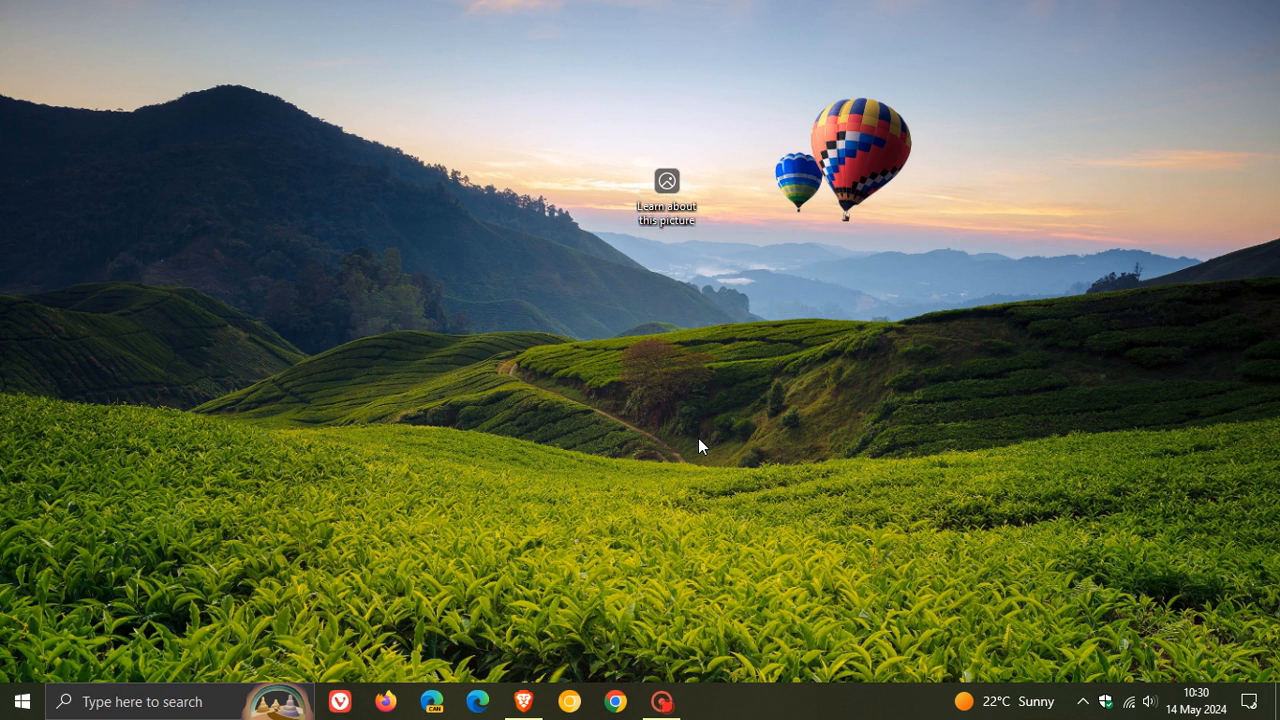
mouse_move(790, 268)
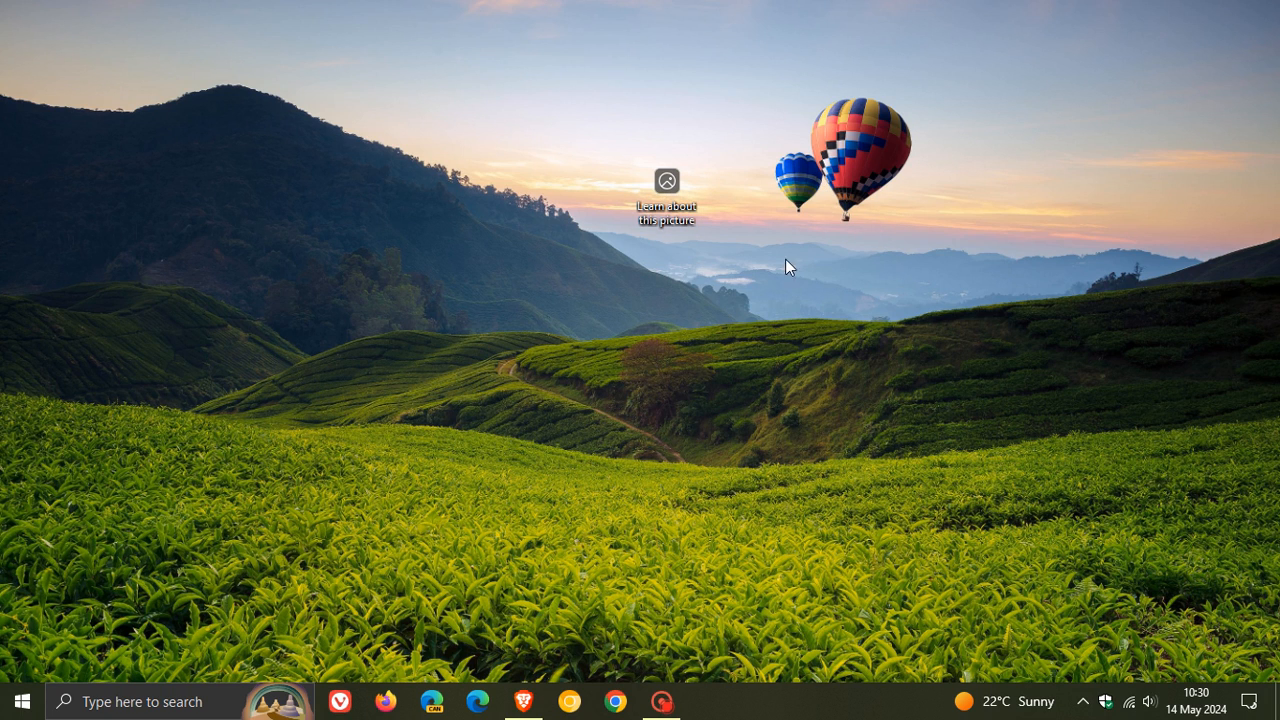
mouse_move(796, 234)
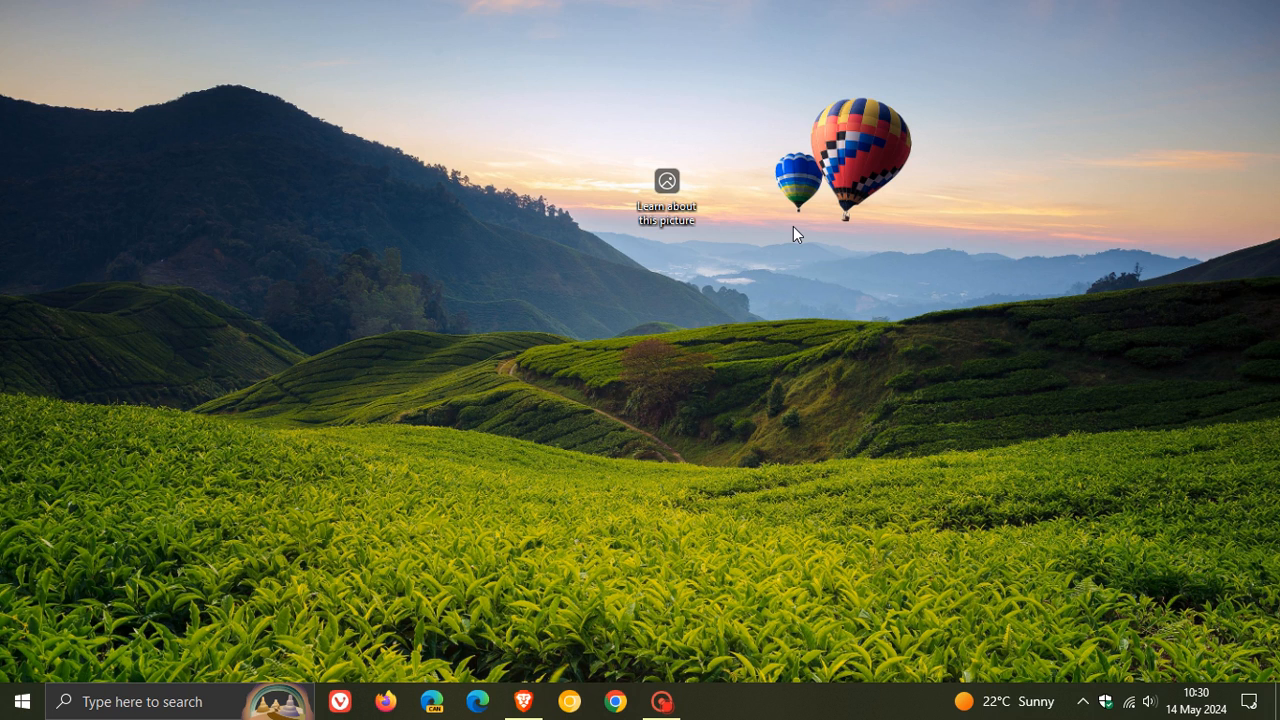
mouse_move(808, 264)
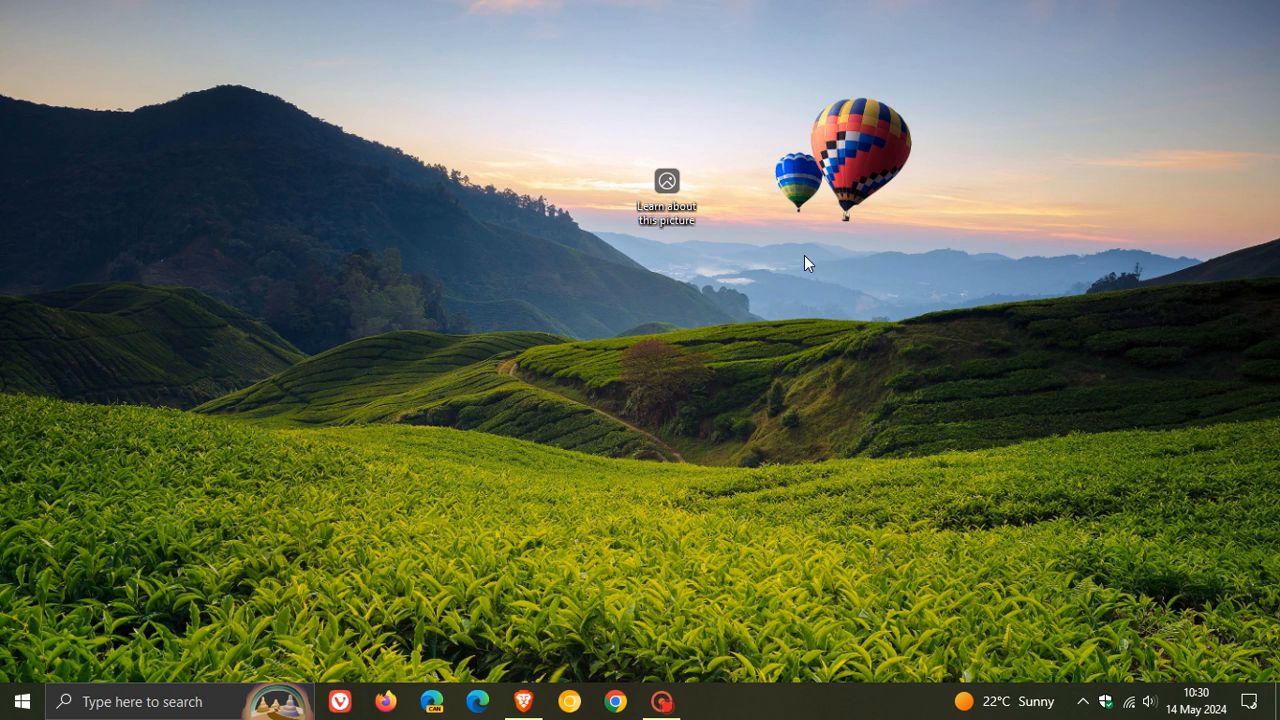
mouse_move(718, 328)
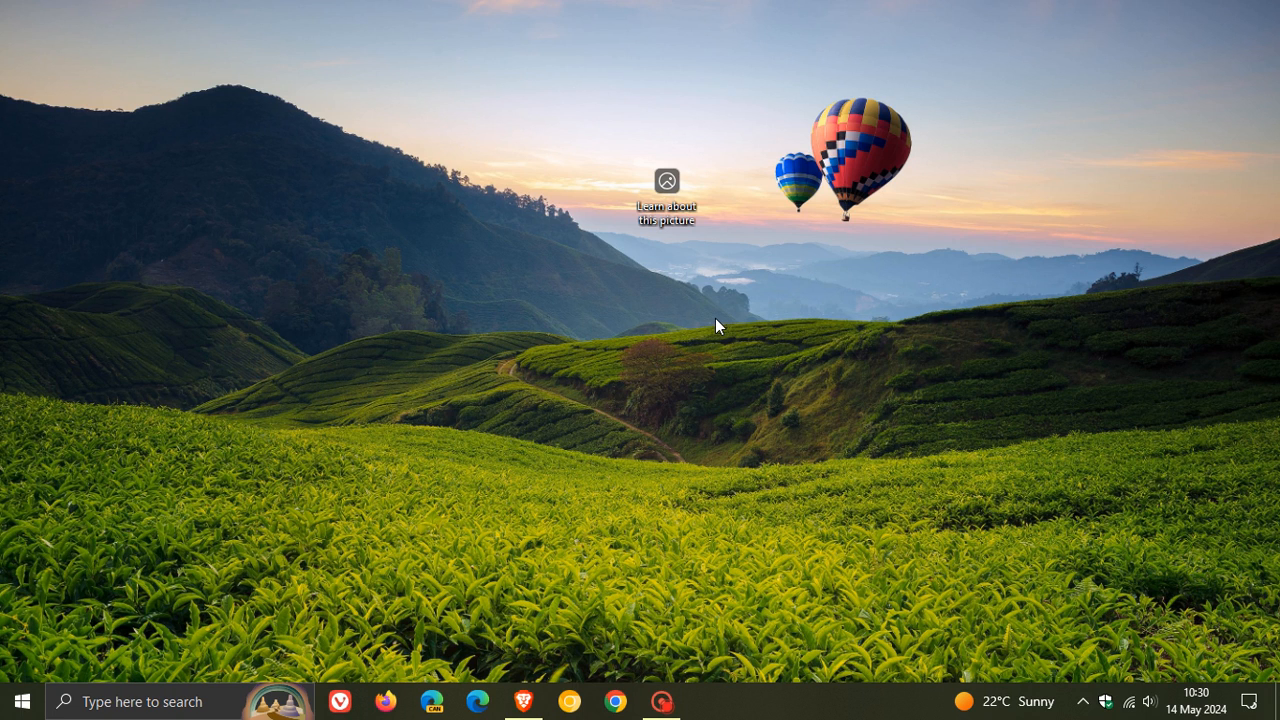
mouse_move(20, 700)
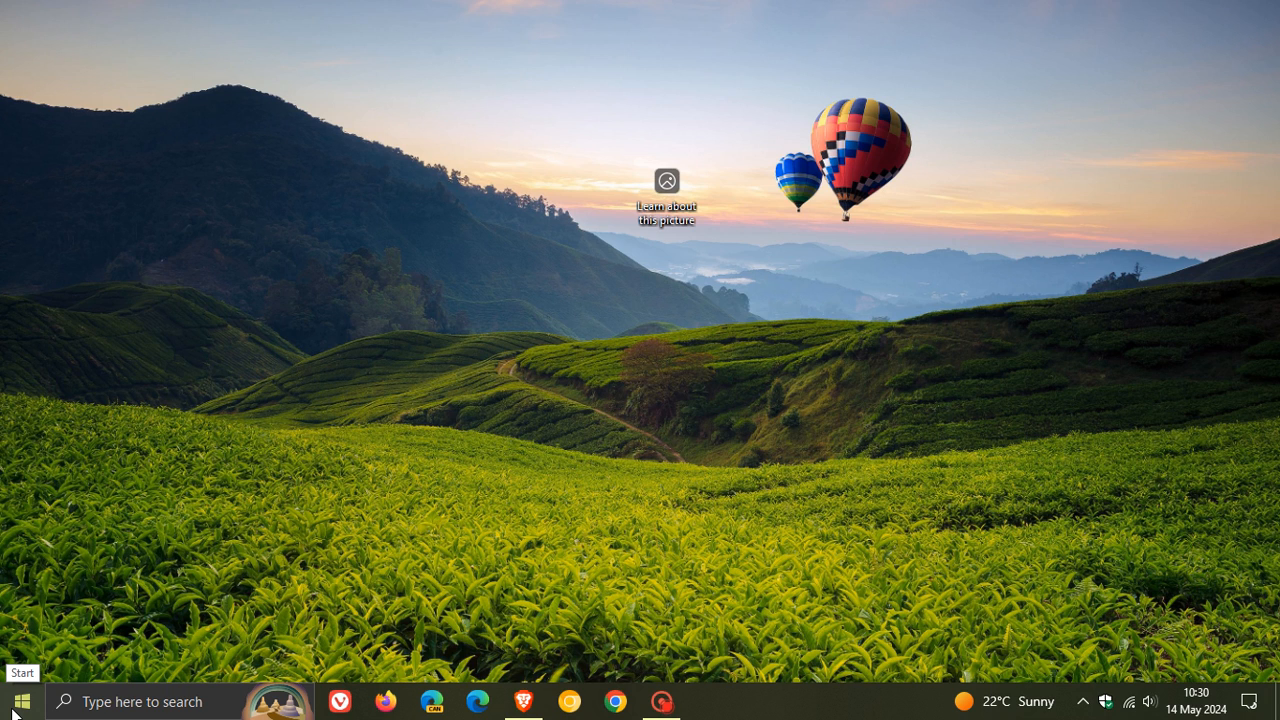
Step: Reach the Windows Settings home page from the Start menu
click(20, 700)
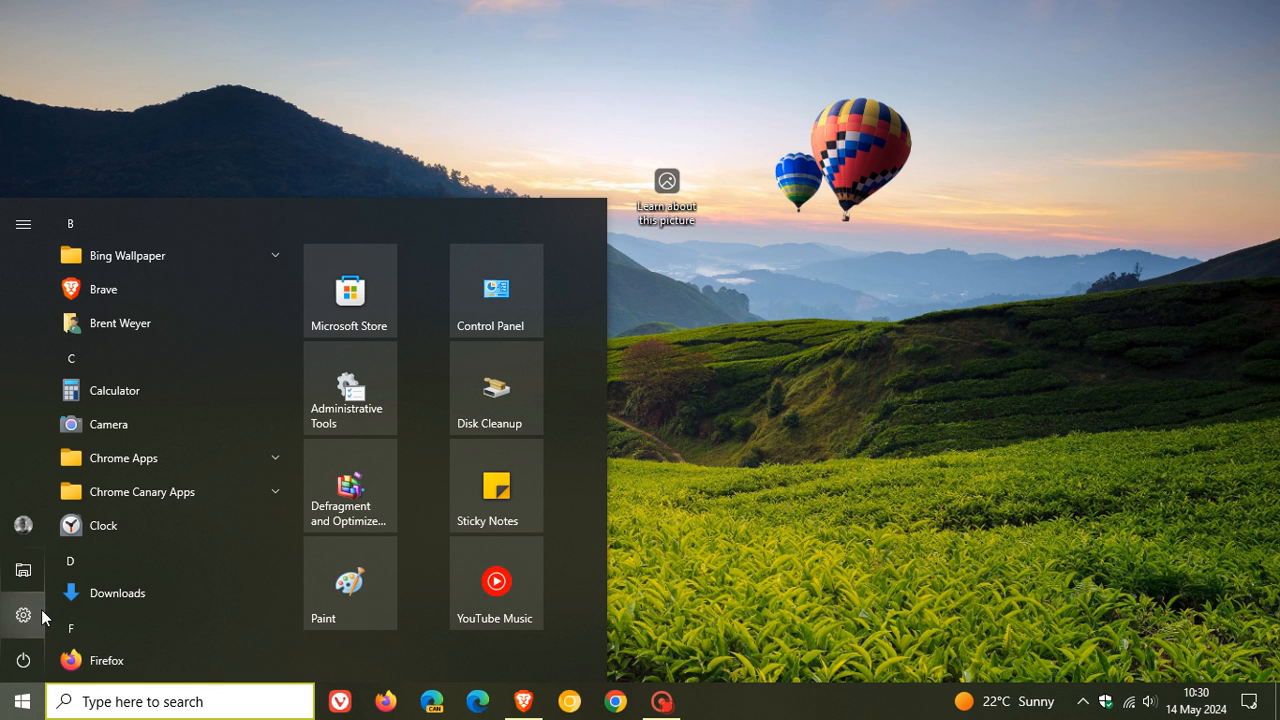
click(24, 616)
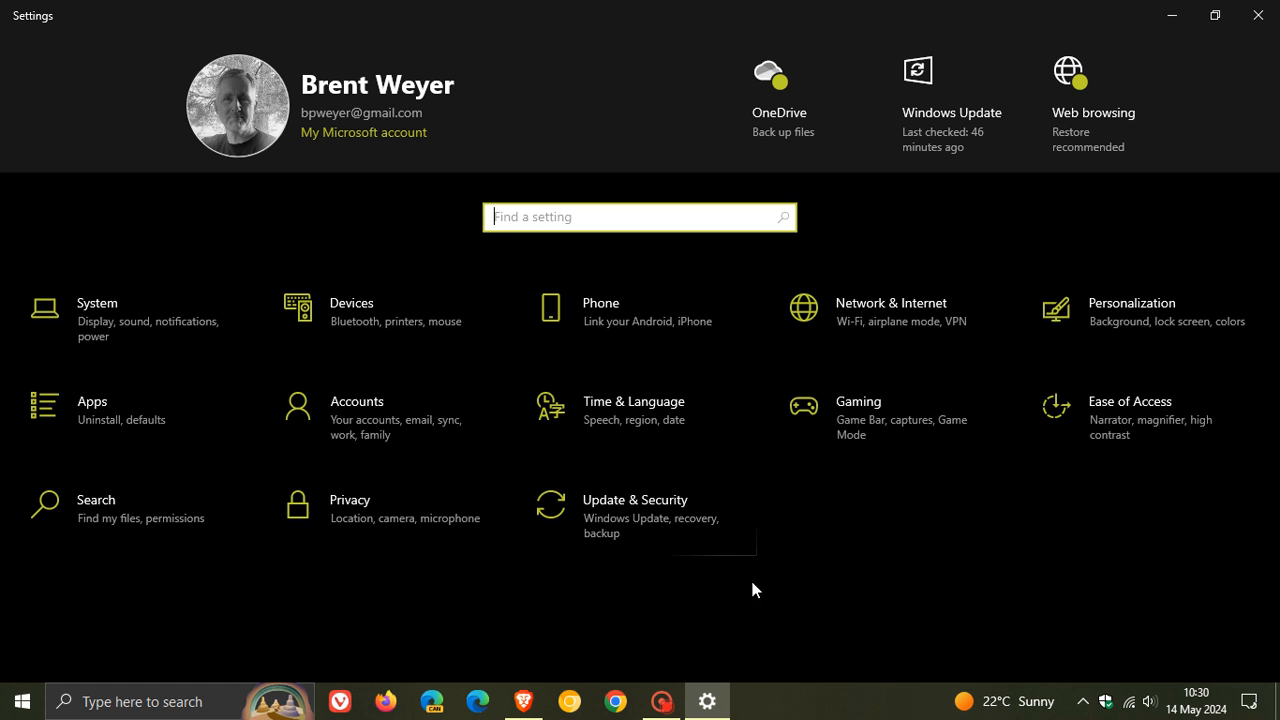
mouse_move(1096, 312)
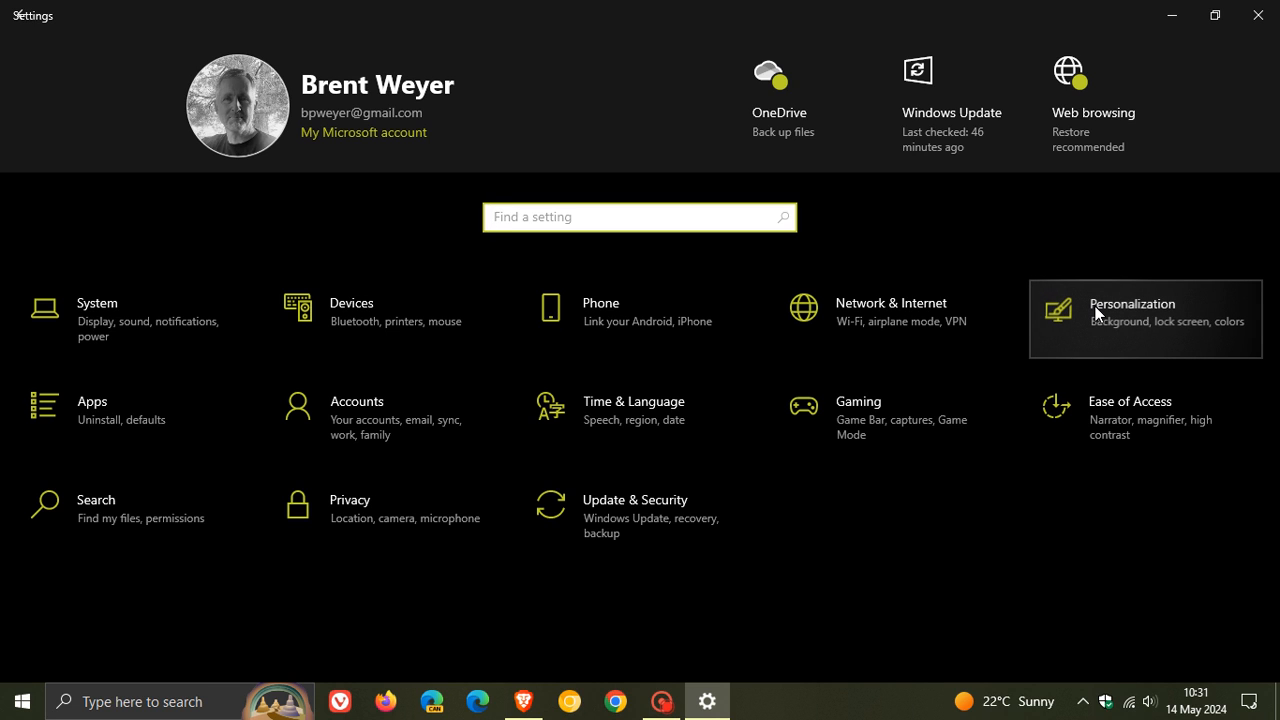
Step: Show the Personalization Background type list with Windows spotlight as the current choice
click(1132, 310)
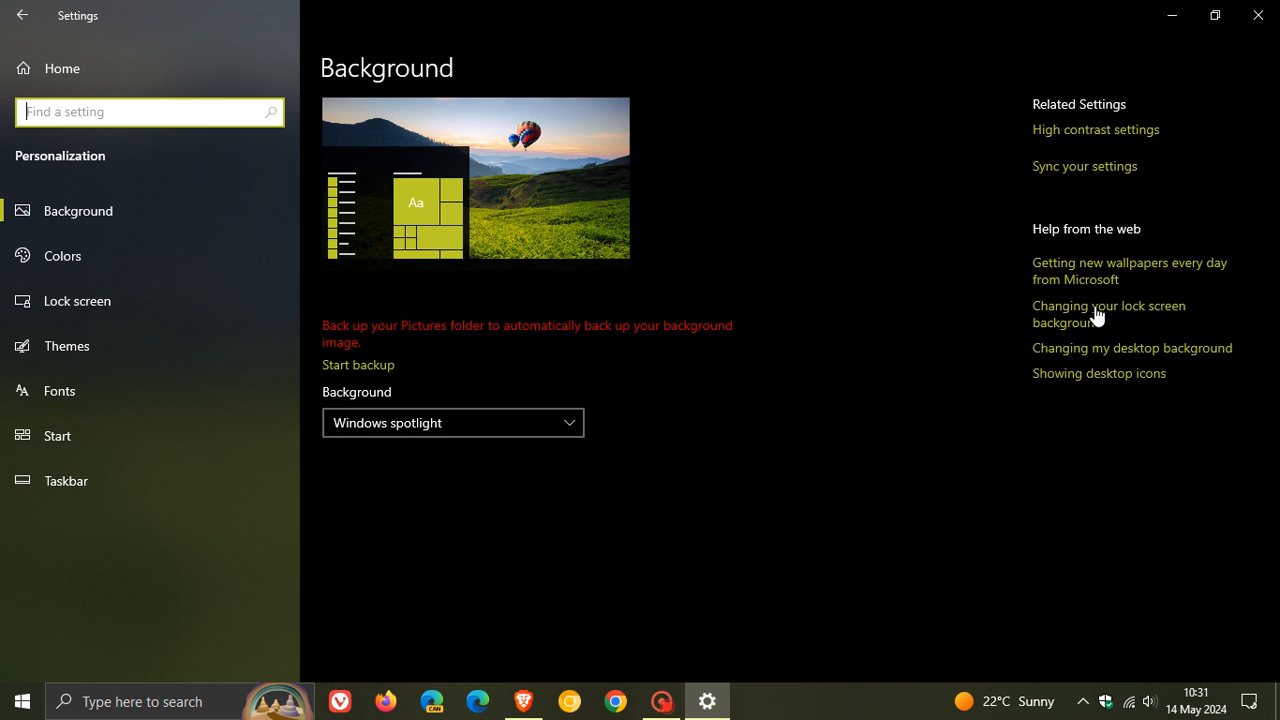
mouse_move(744, 204)
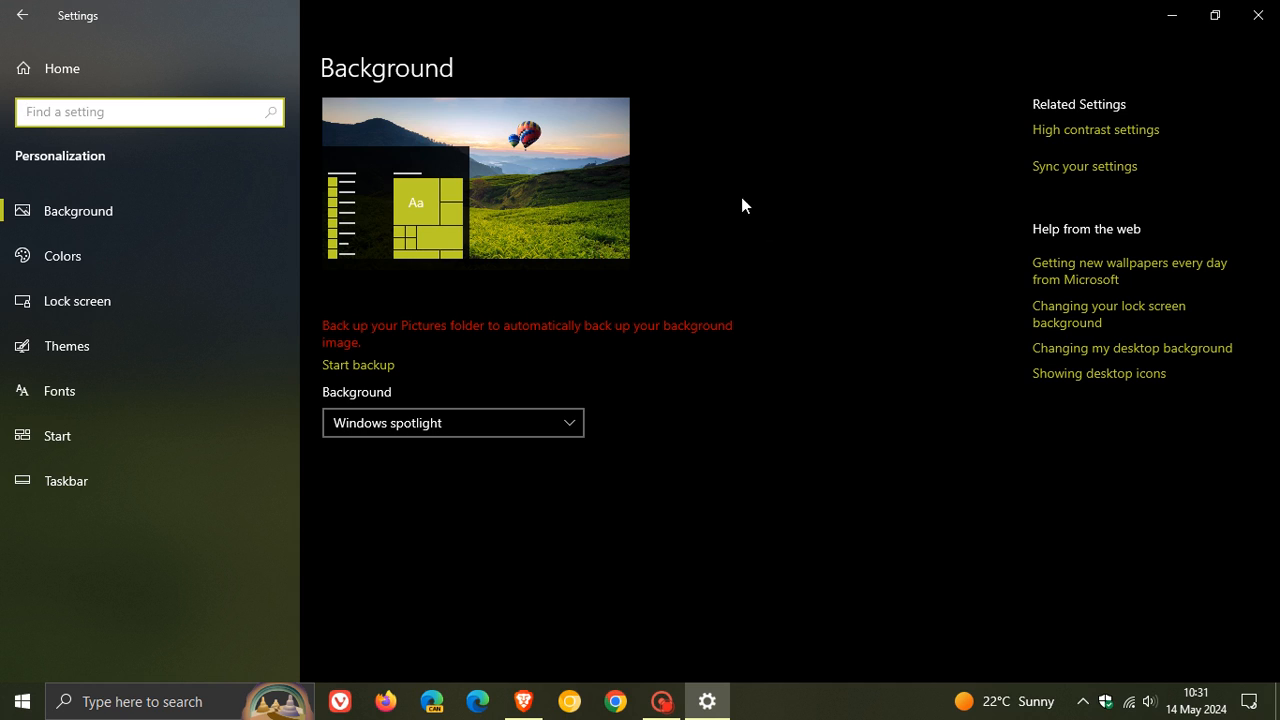
click(452, 422)
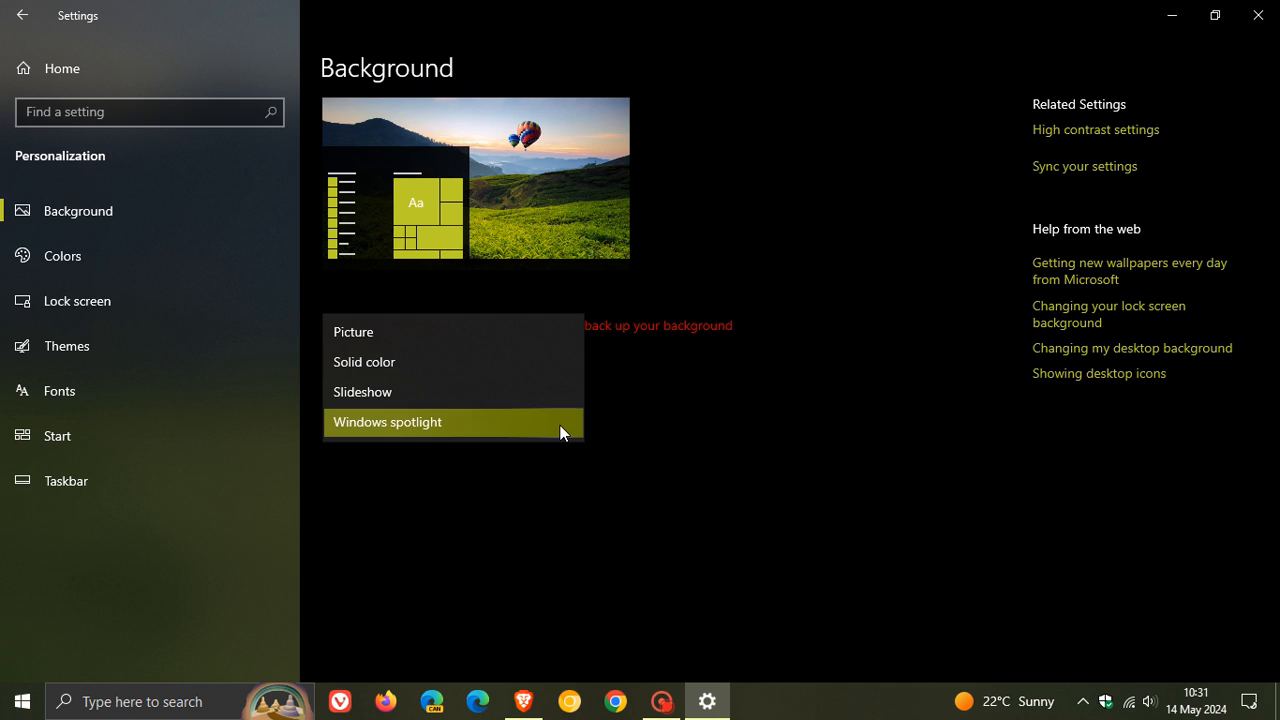
mouse_move(504, 332)
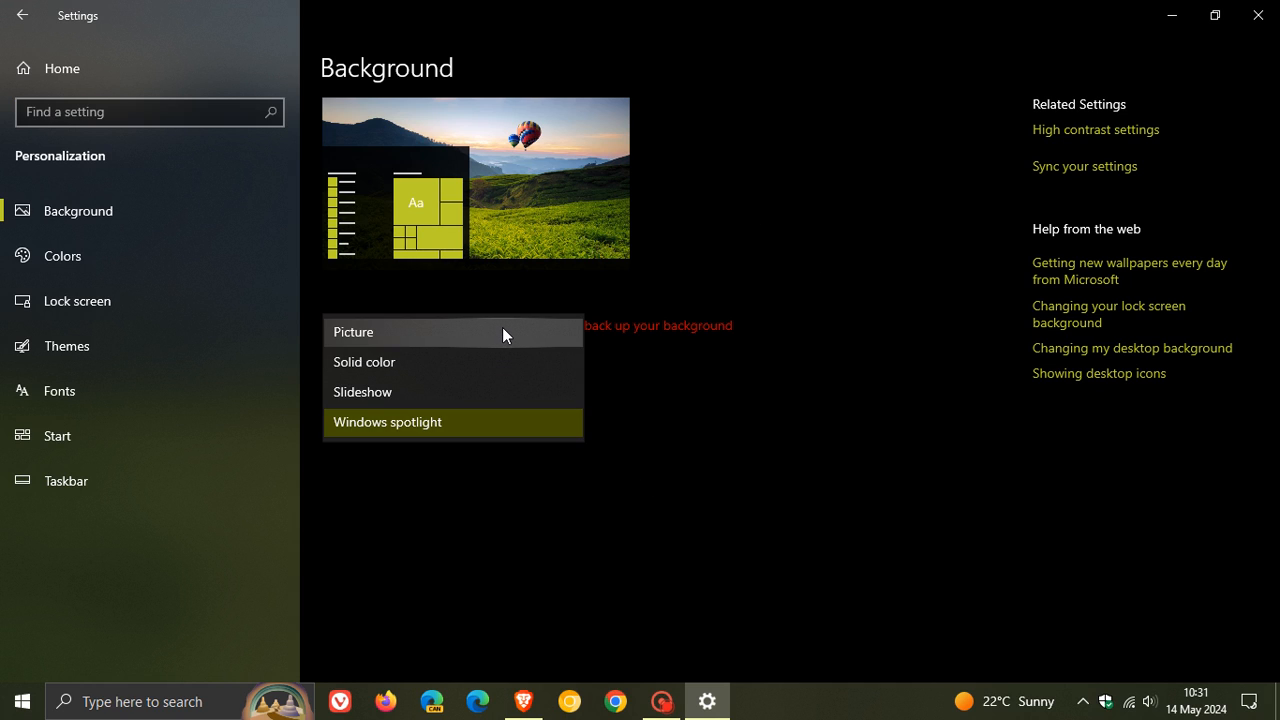
mouse_move(490, 362)
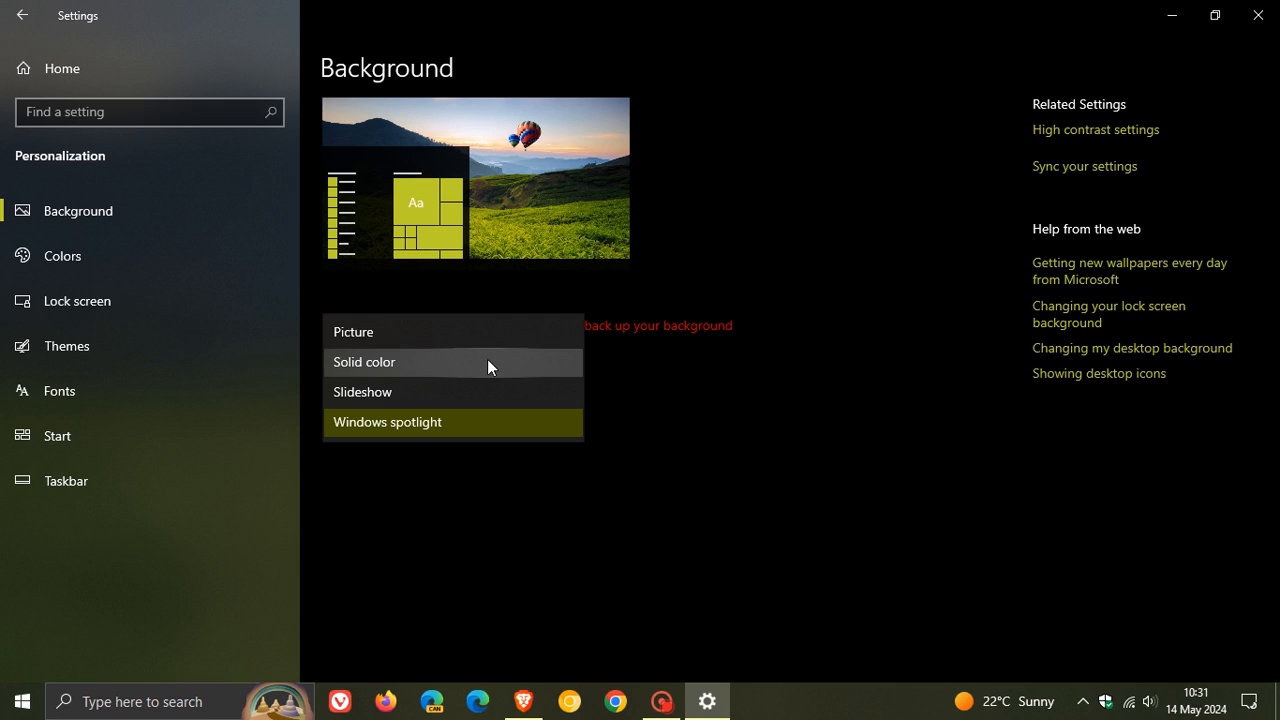
mouse_move(484, 422)
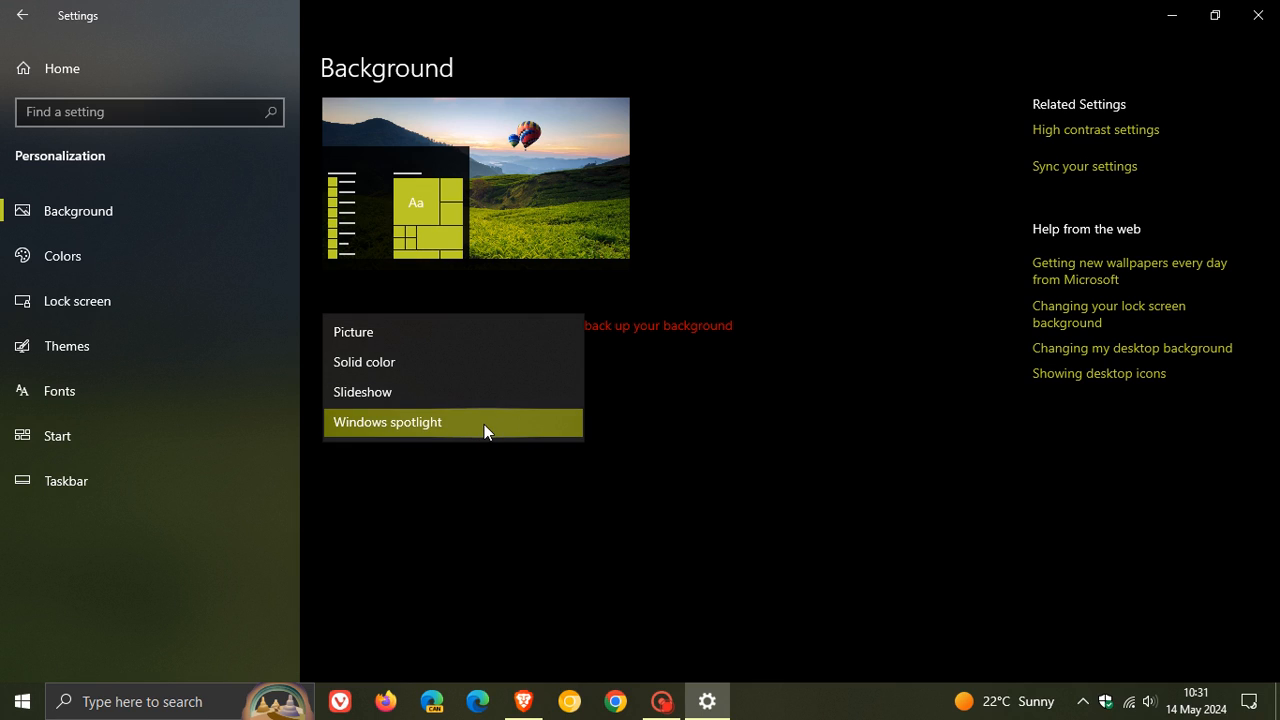
mouse_move(448, 440)
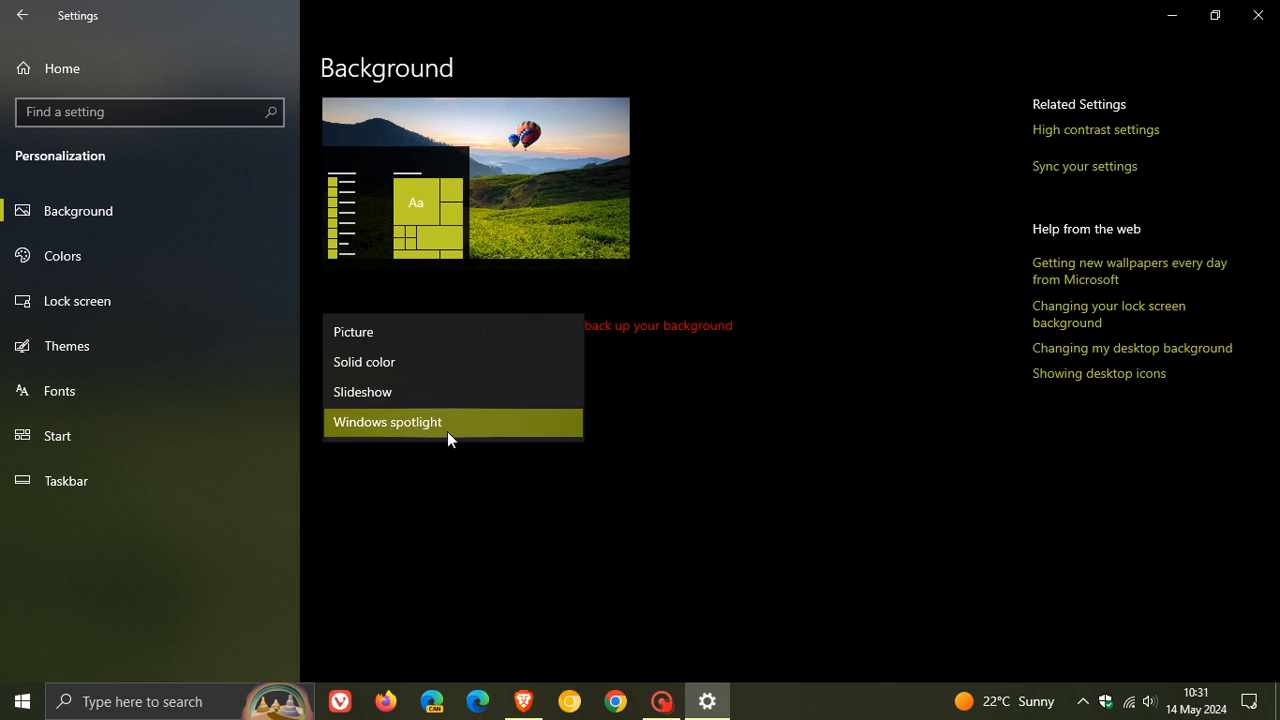
mouse_move(460, 420)
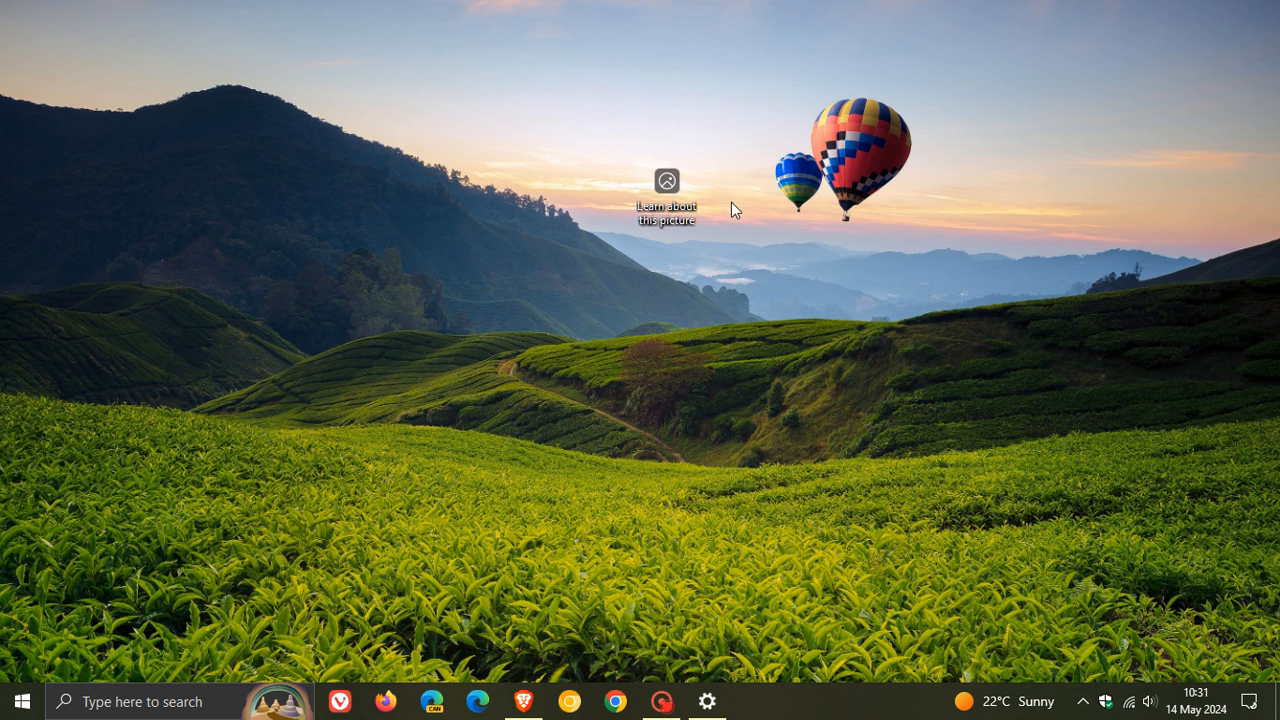
Step: Place the picture info icon at the top-right and switch to the next Spotlight wallpaper
drag(668, 190, 540, 580)
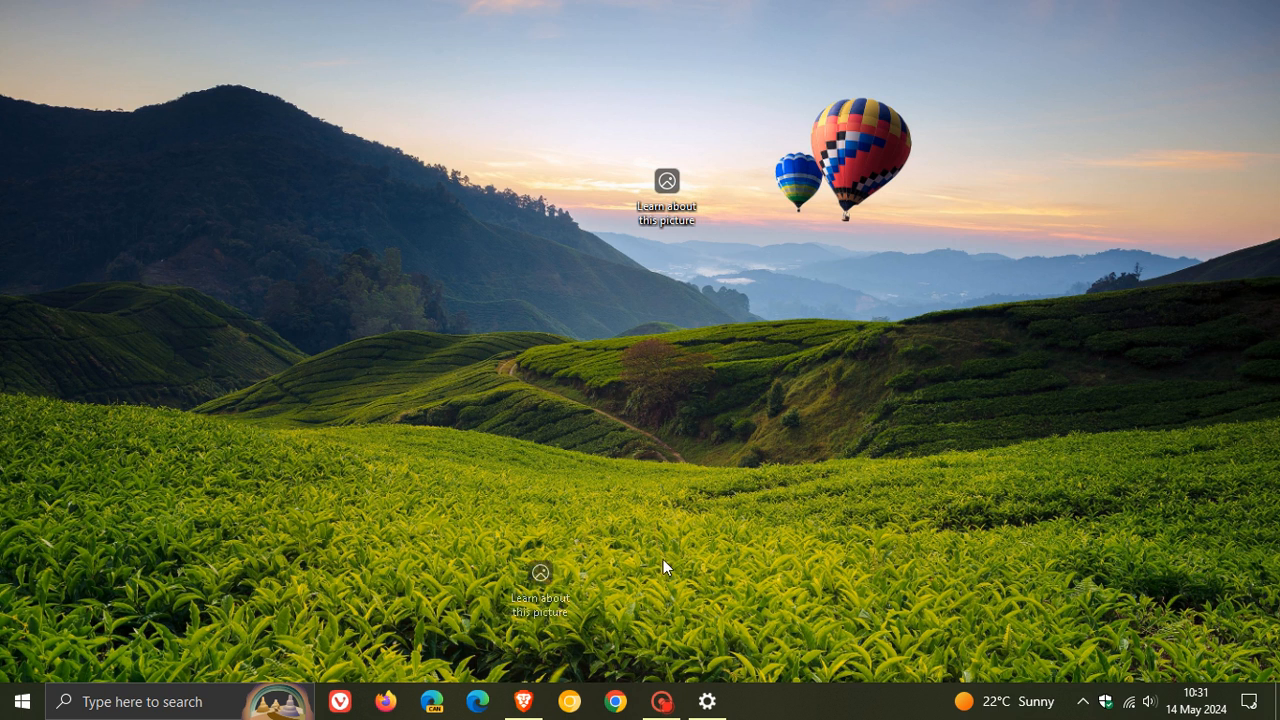
drag(540, 572, 1222, 28)
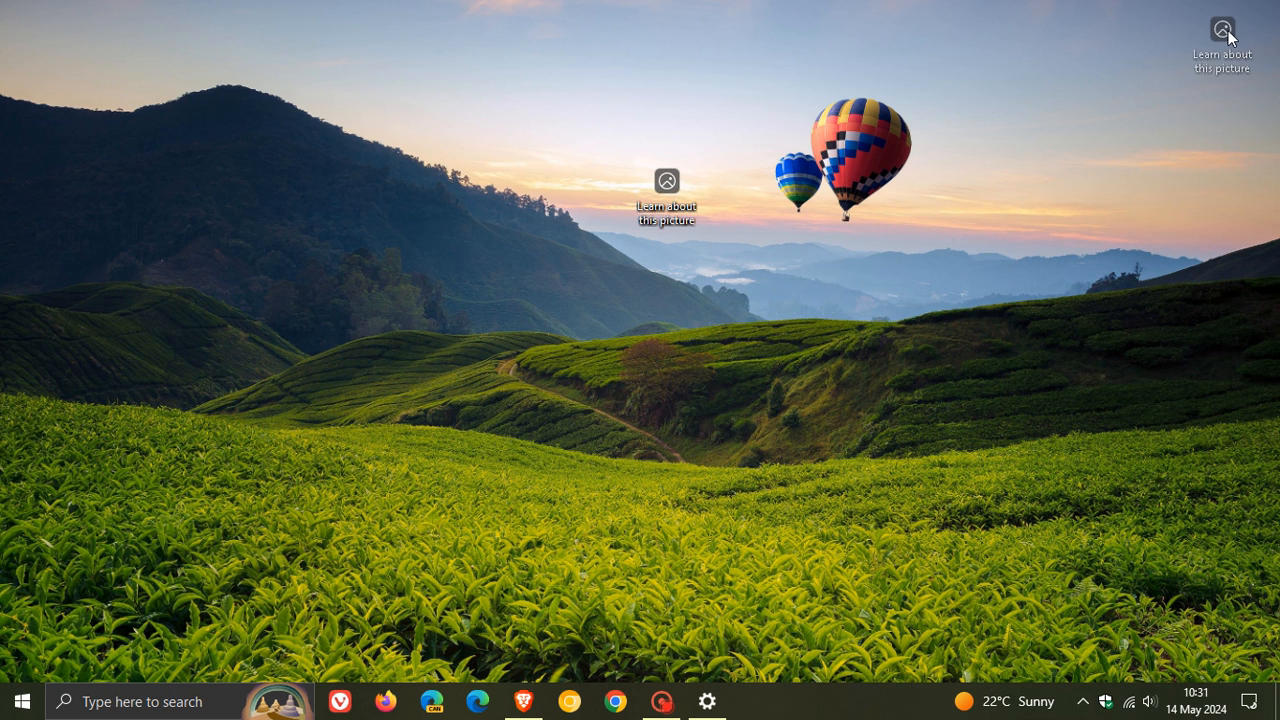
click(1222, 28)
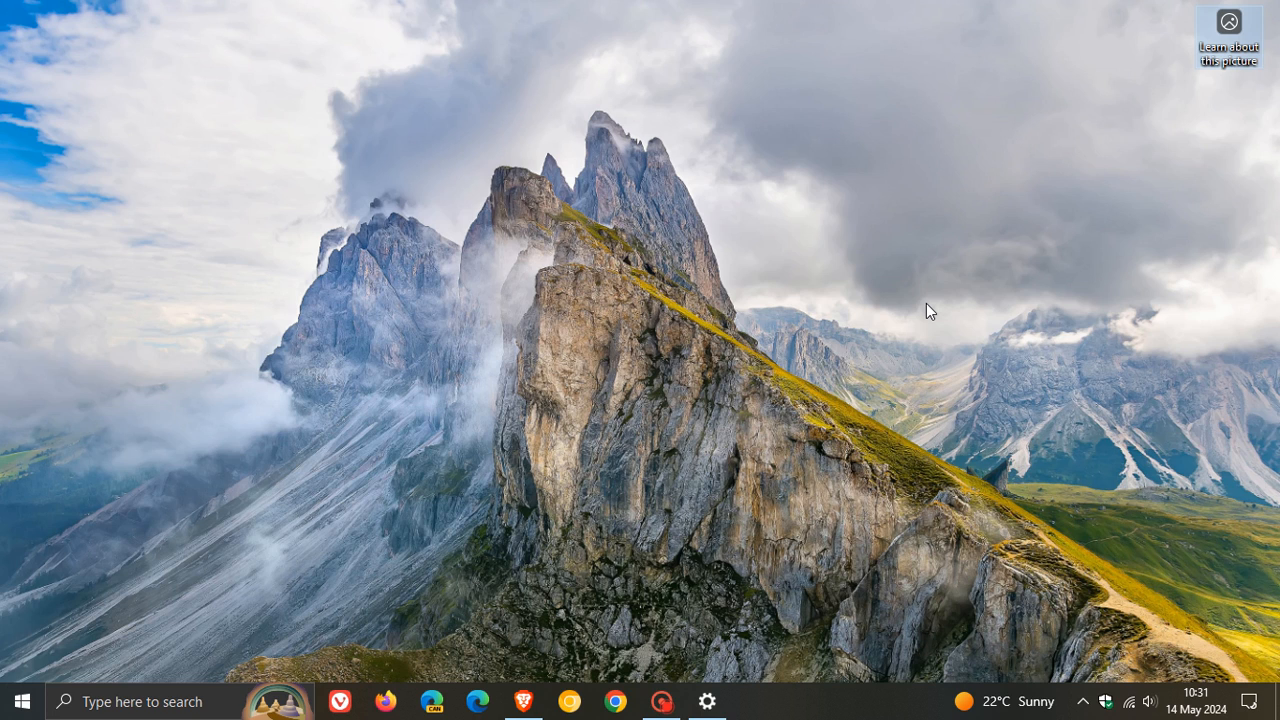
mouse_move(688, 268)
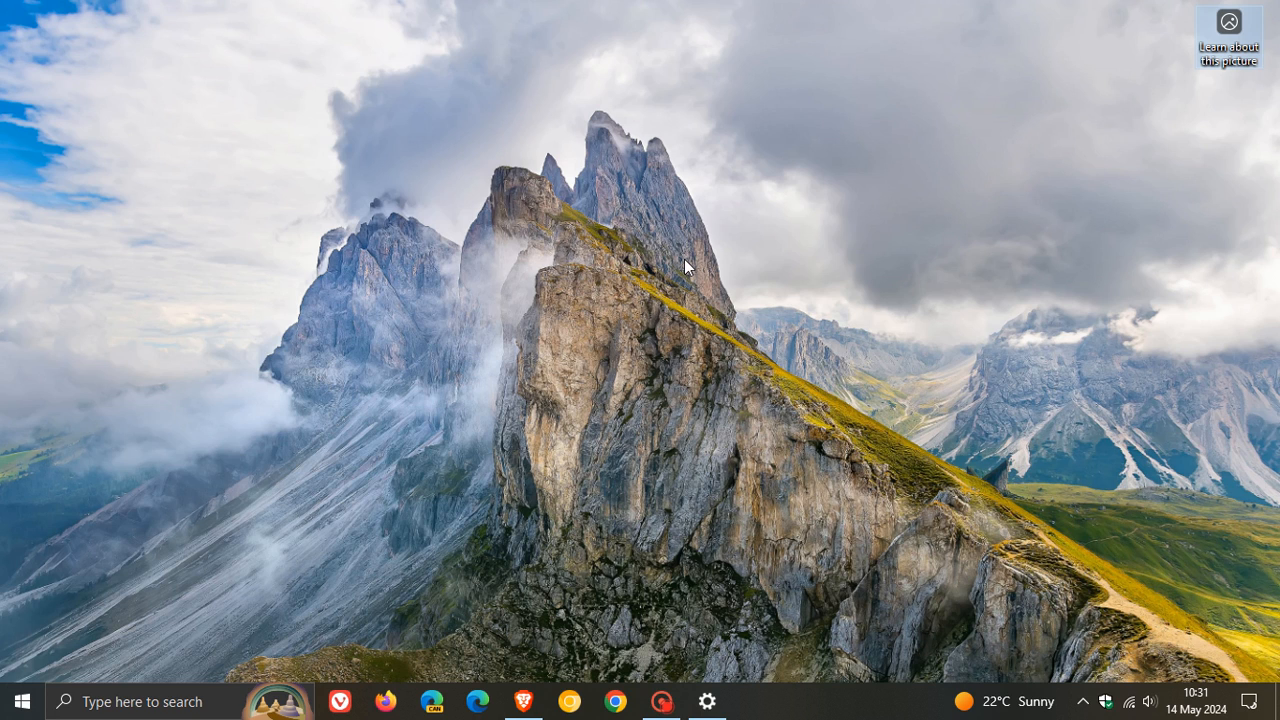